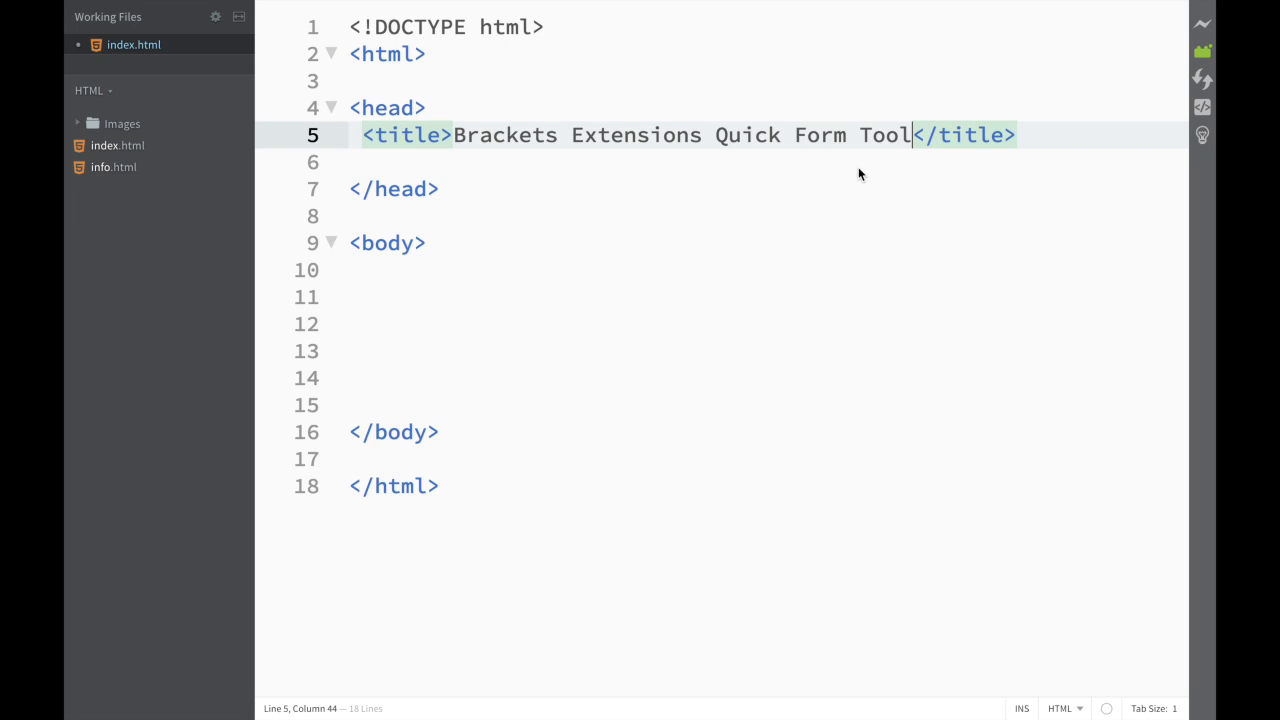
mouse_move(843, 175)
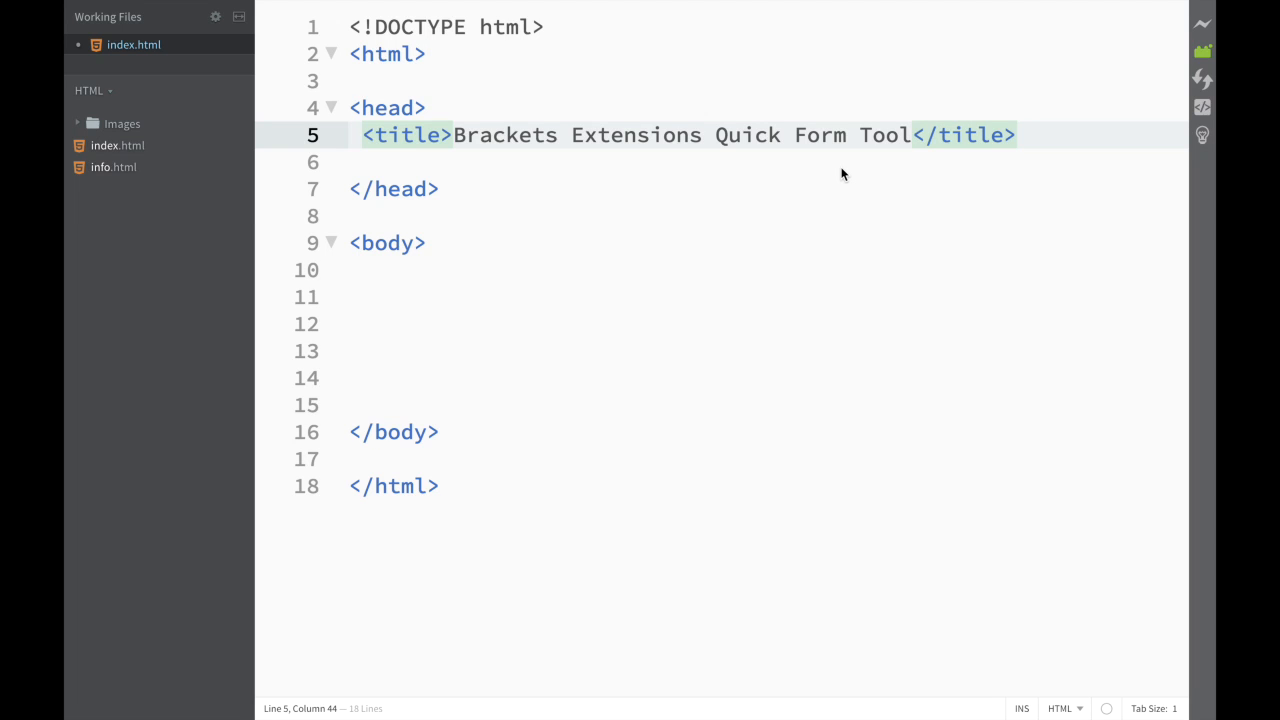
mouse_move(977, 158)
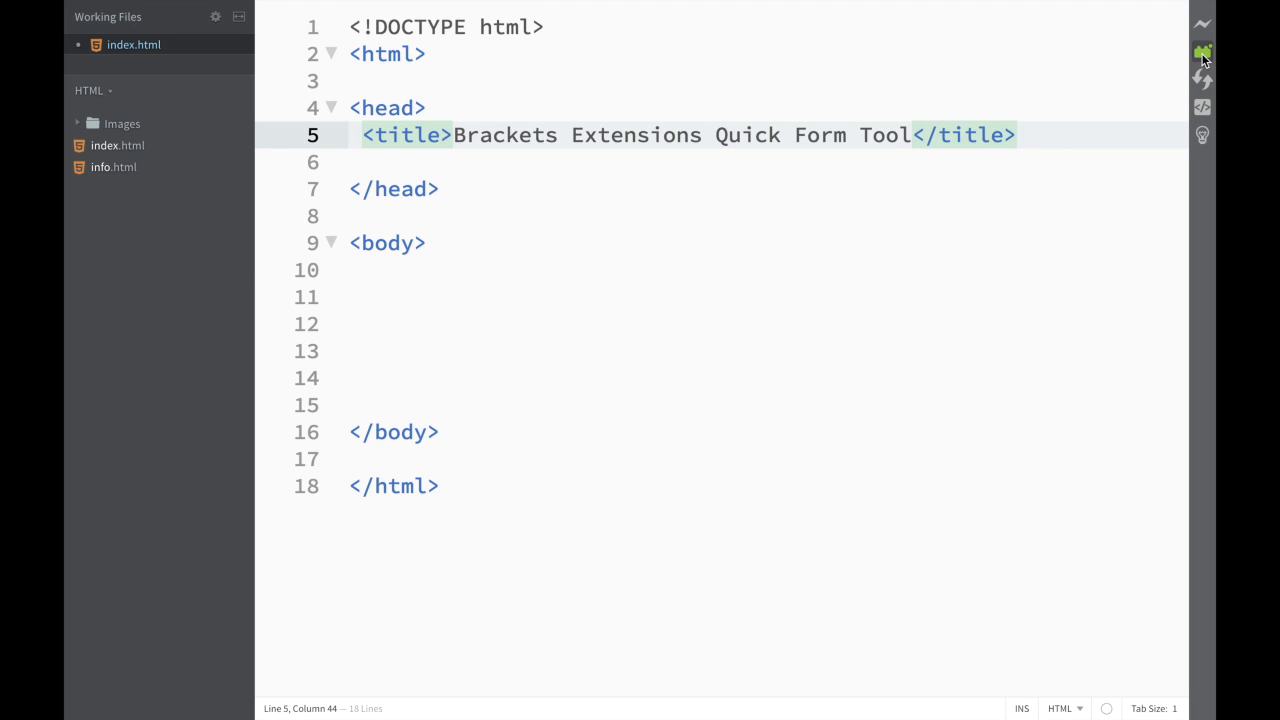
mouse_move(1202, 52)
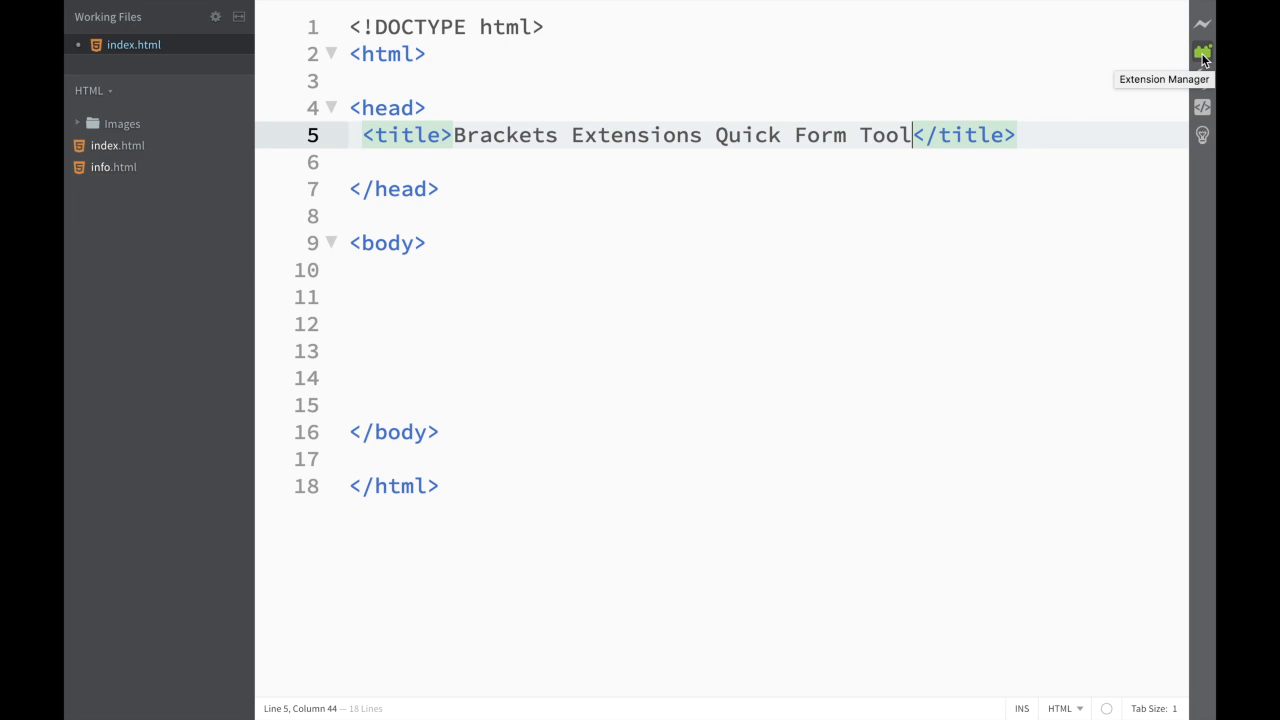
Search Extension Manager's available extensions for 'quick form' and install QuickFormTool
click(1202, 52)
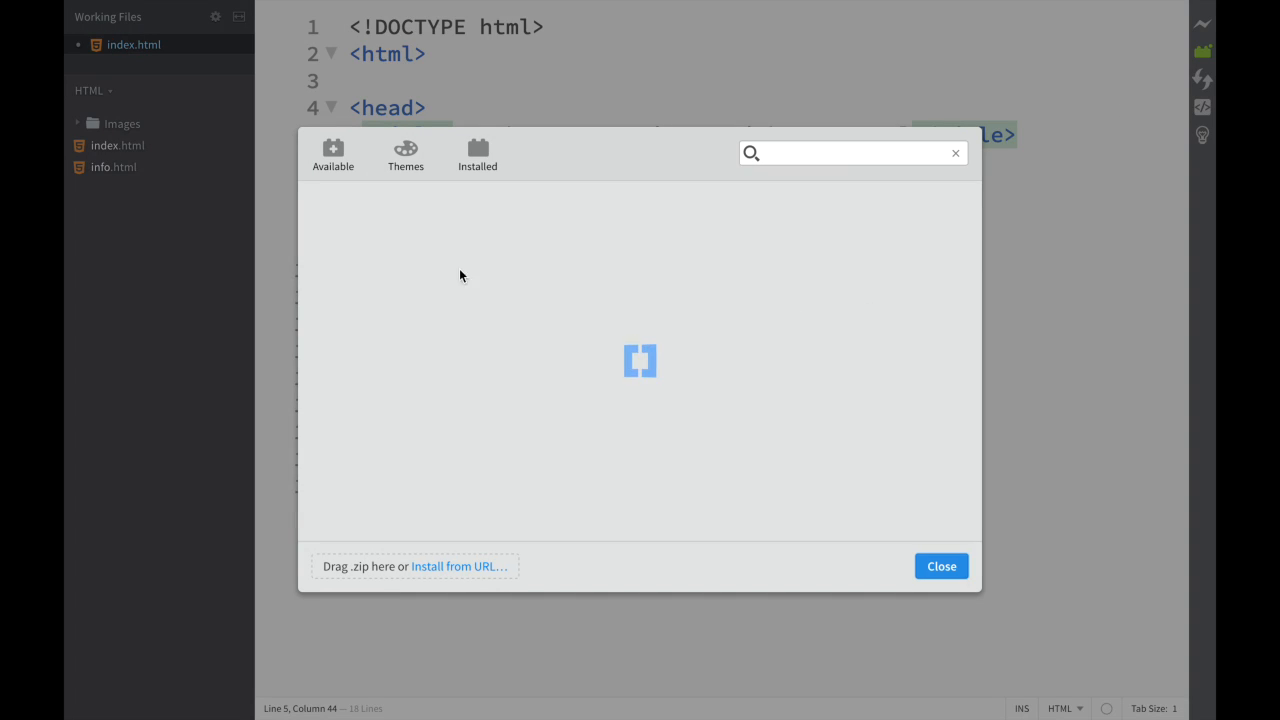
mouse_move(363, 210)
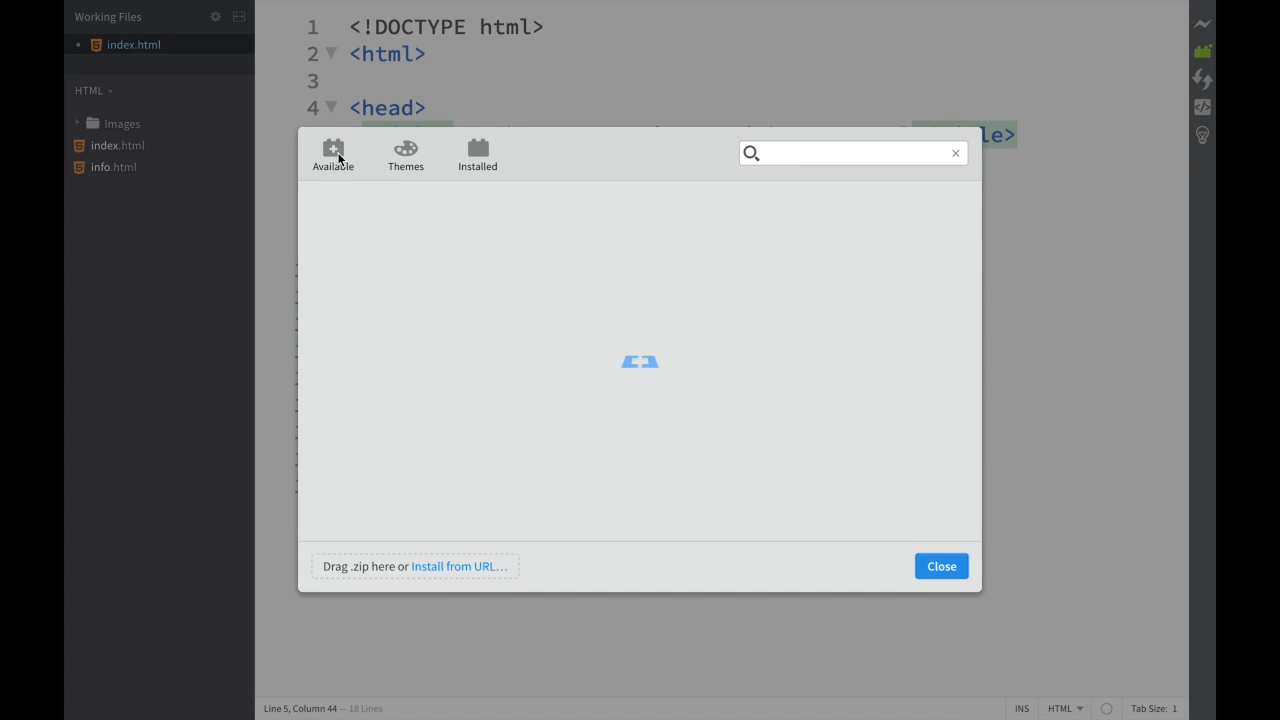
click(333, 155)
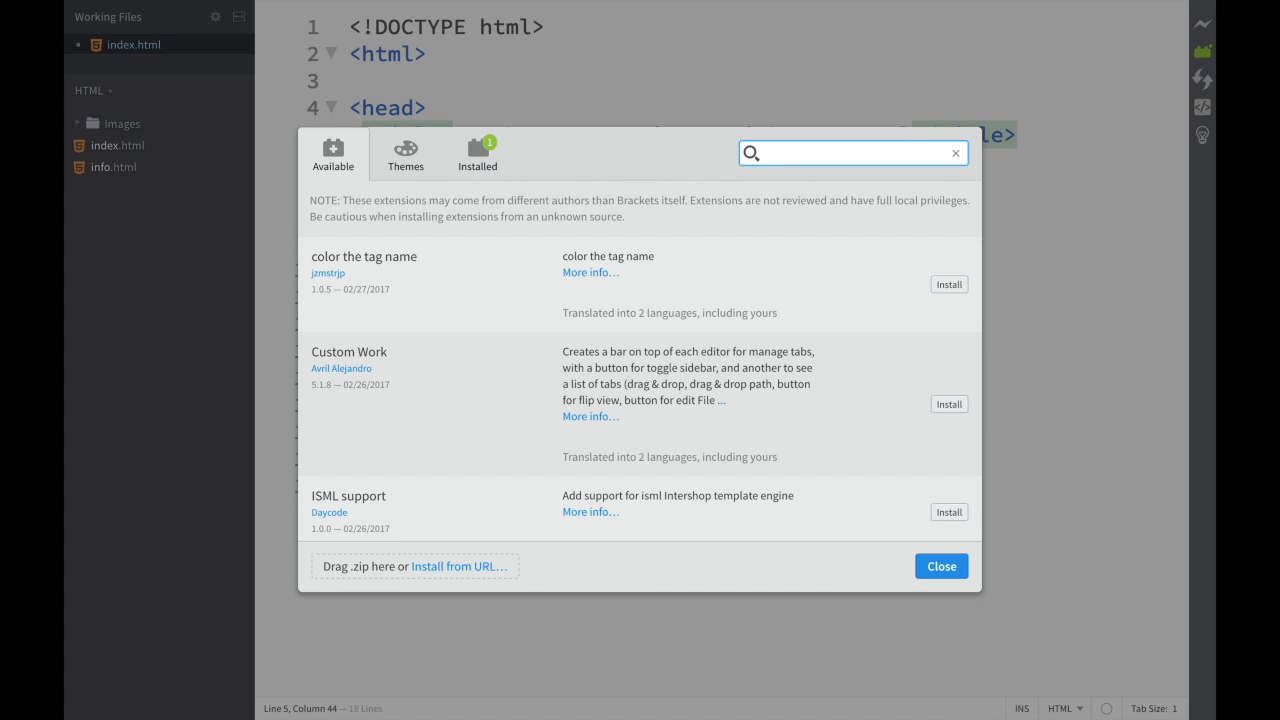
text(quick form)
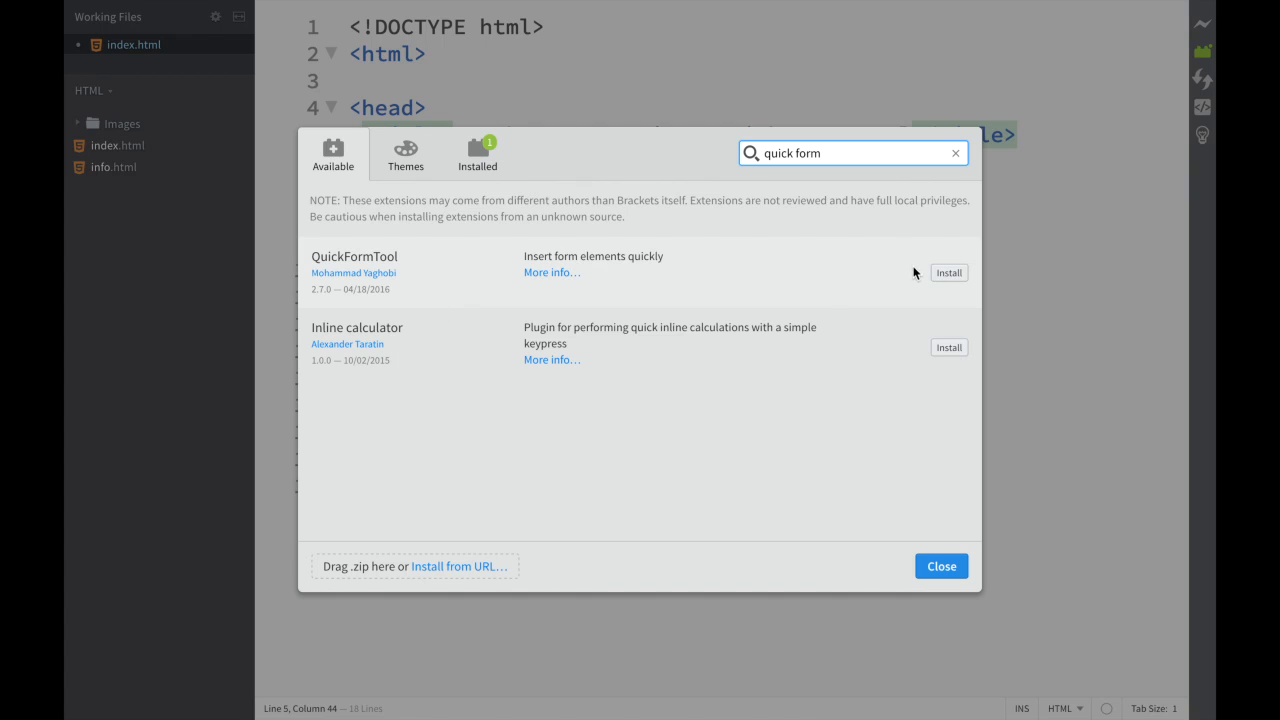
click(940, 566)
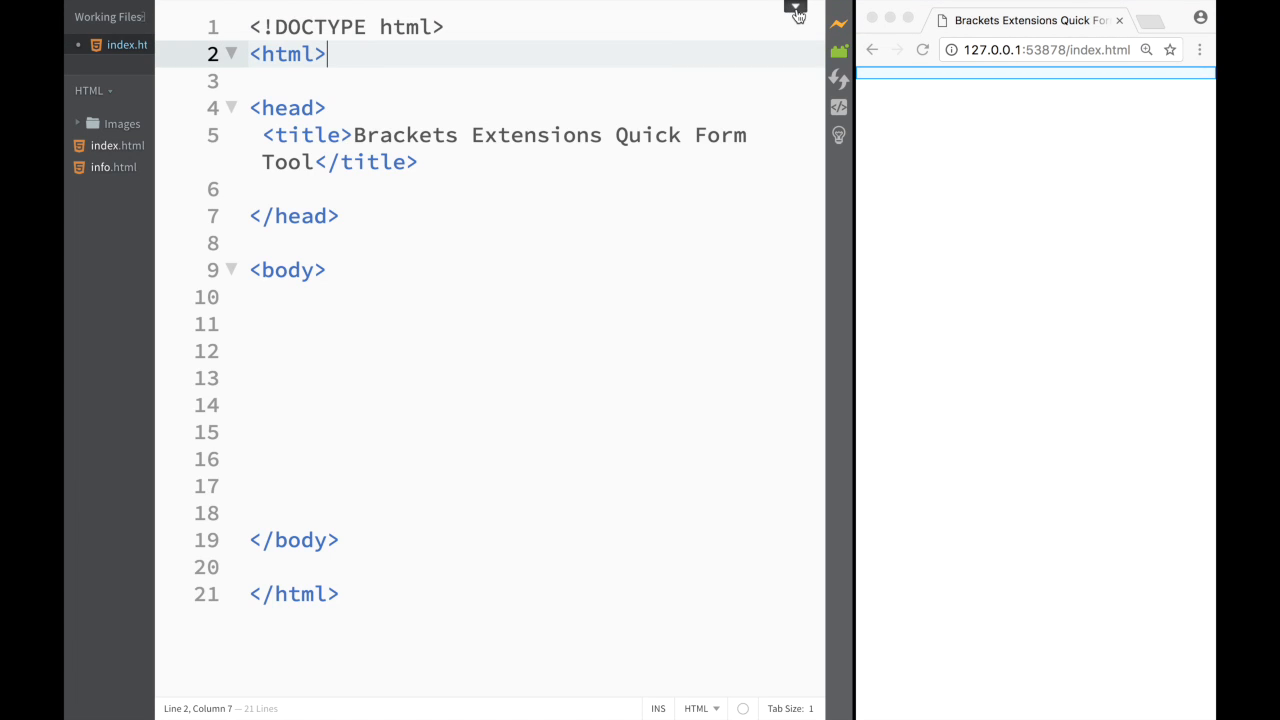
Expand the QuickFormTool row of form-element buttons above the editor
click(795, 12)
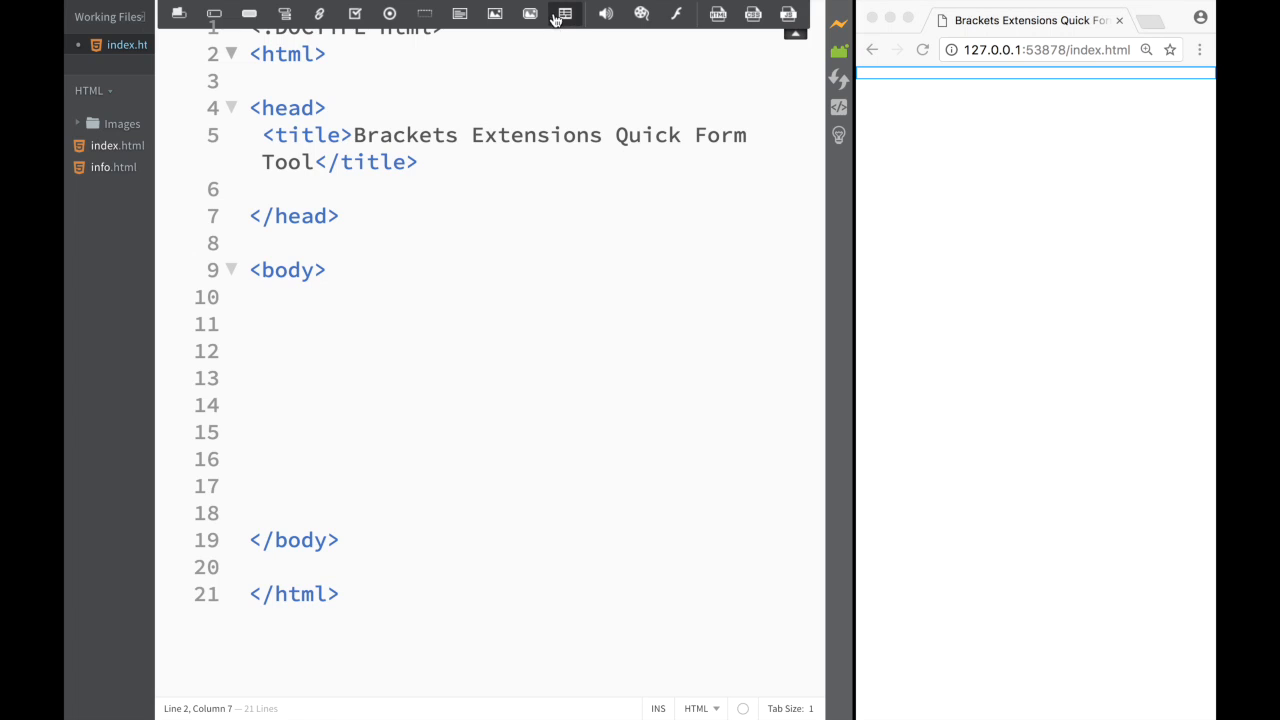
mouse_move(565, 14)
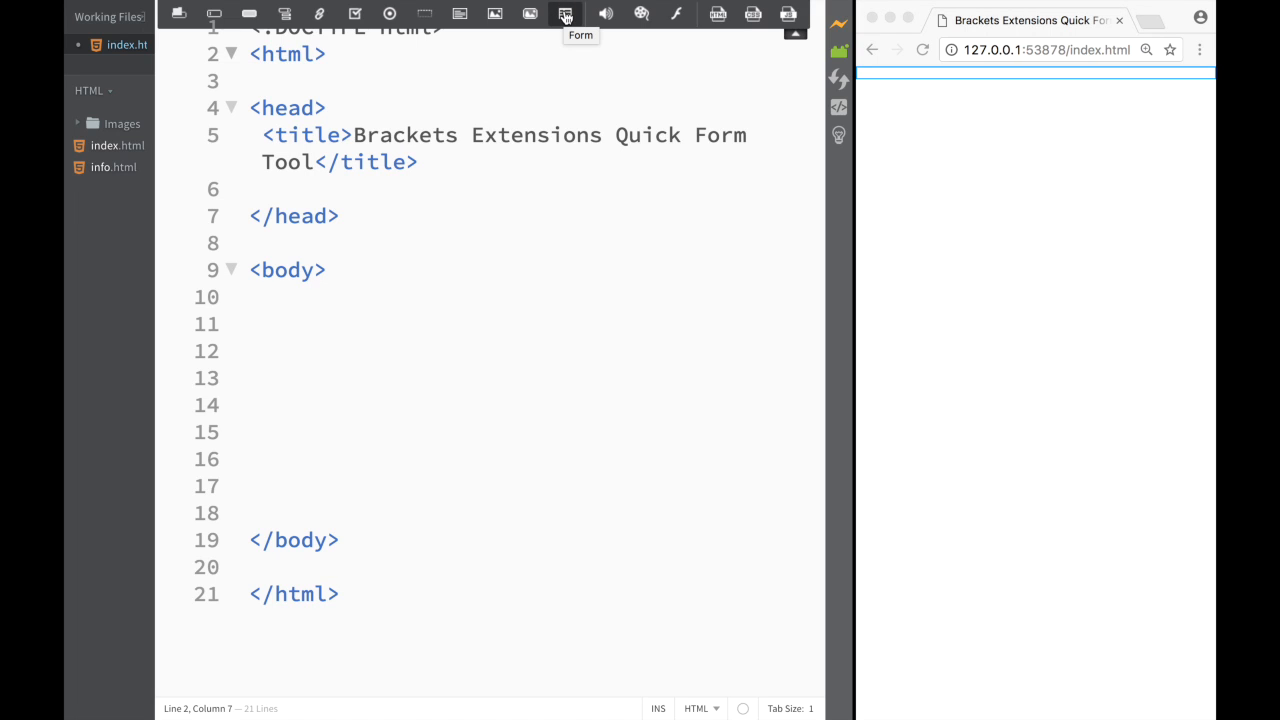
Remove the misplaced form above the head and add <form action="" method="post"></form> in the body
click(565, 14)
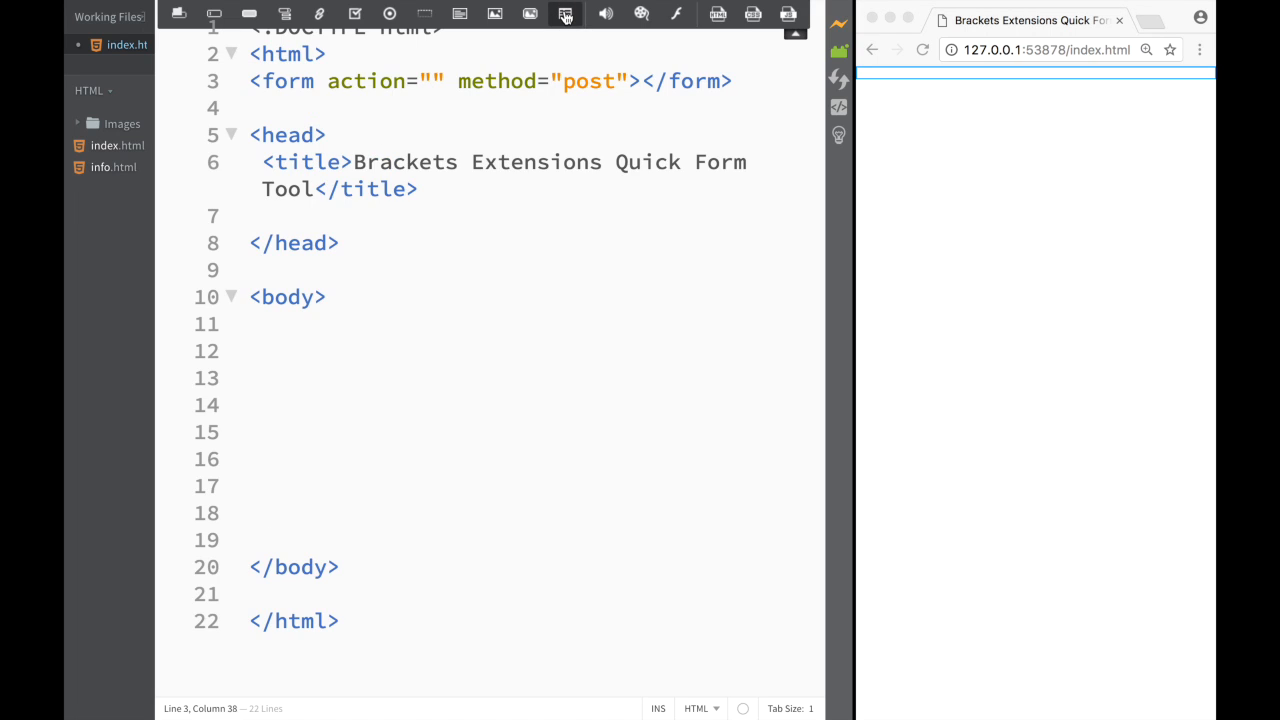
click(290, 81)
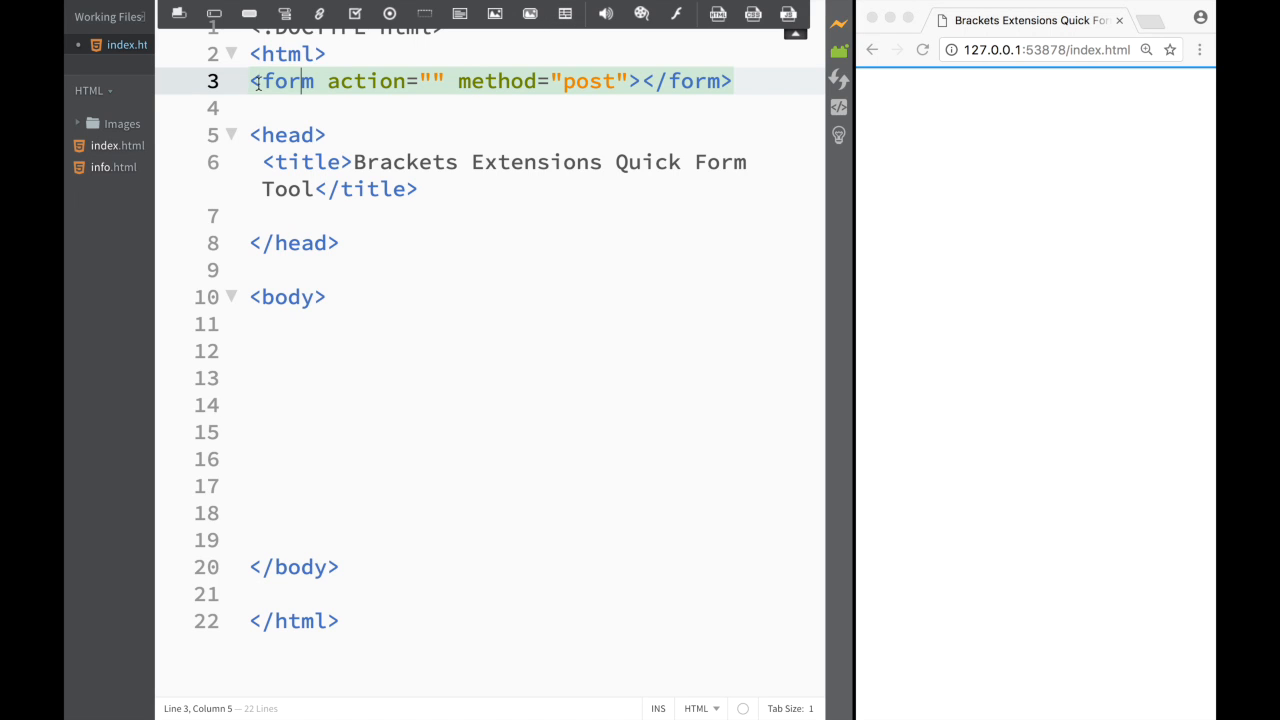
drag(252, 81, 731, 81)
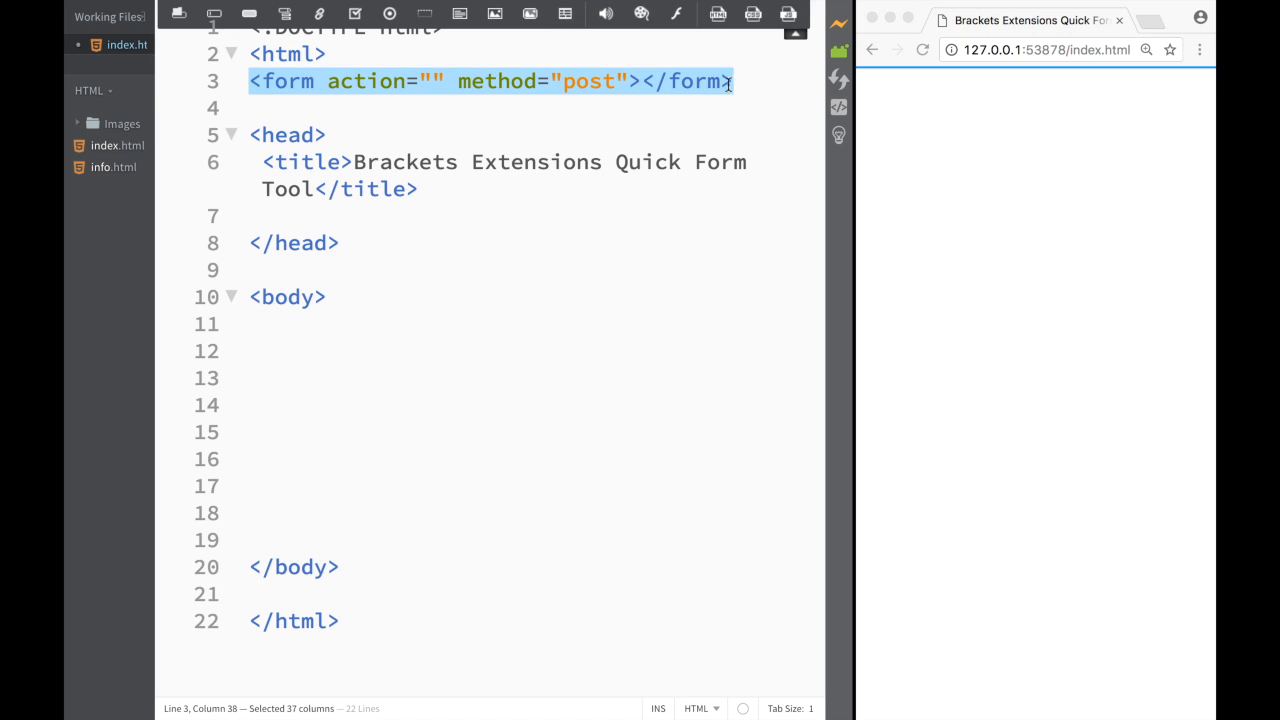
key(Delete)
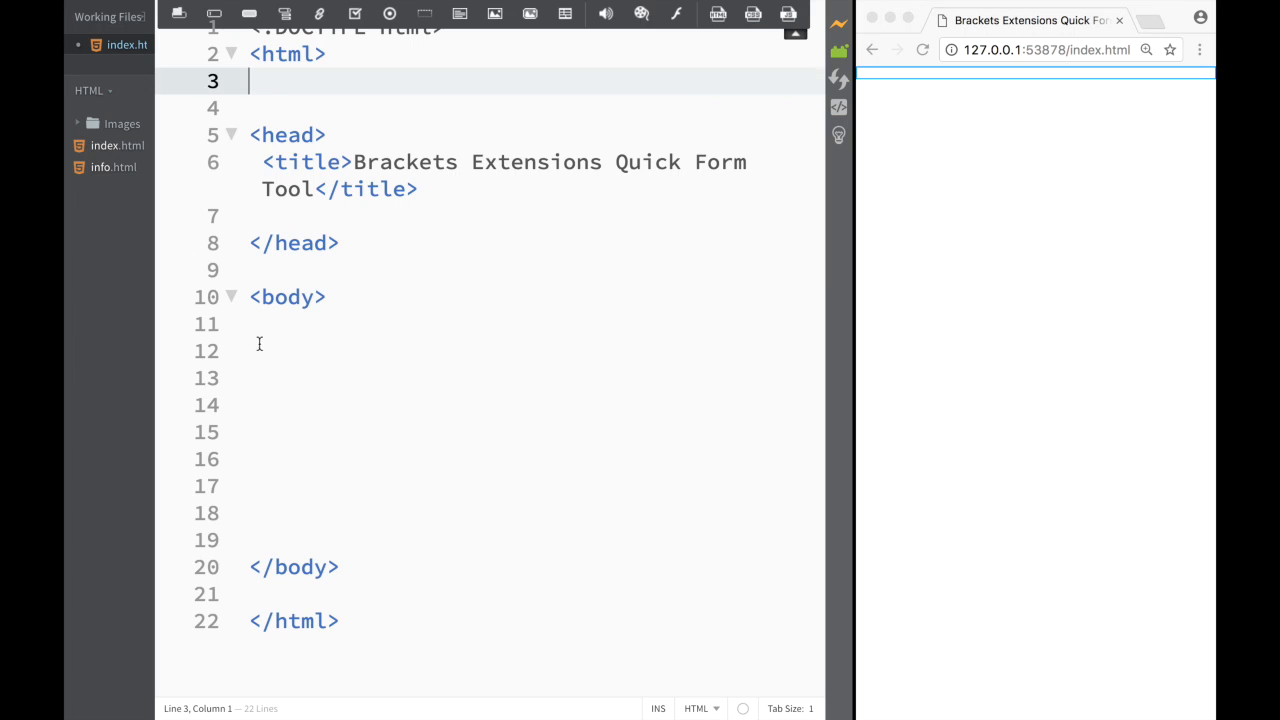
text(<form action="" method="post"></form>)
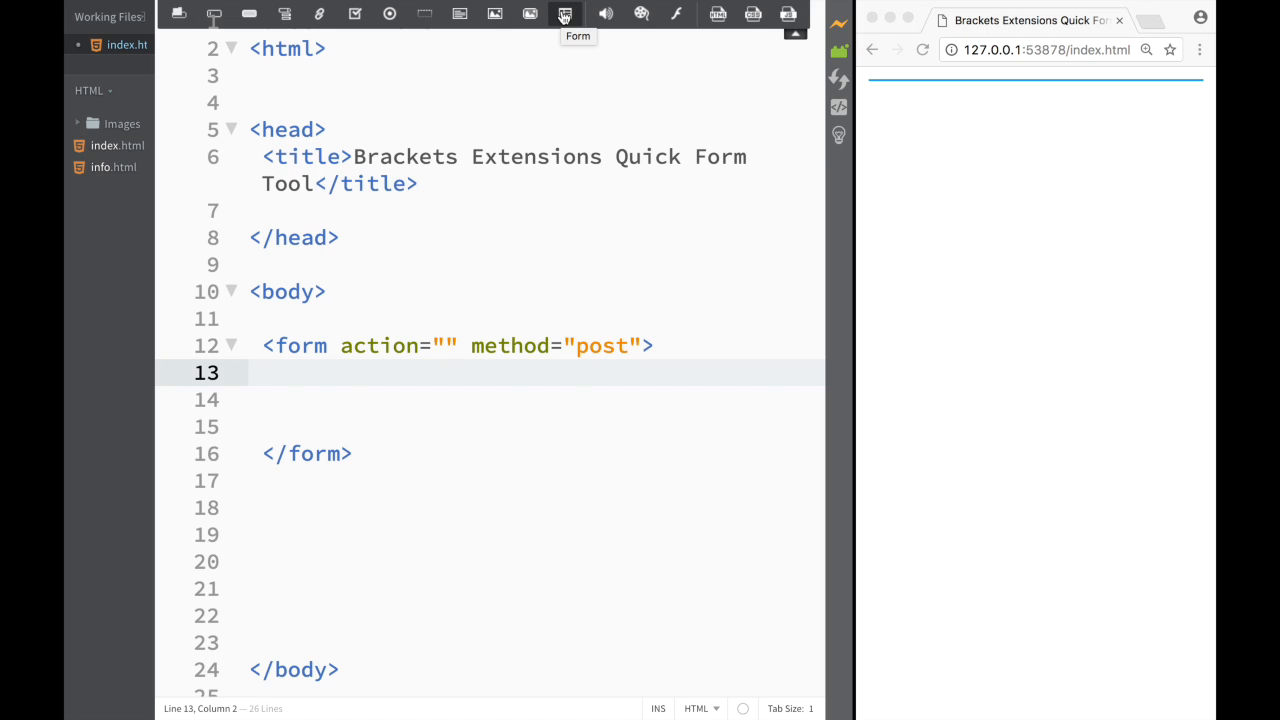
mouse_move(178, 14)
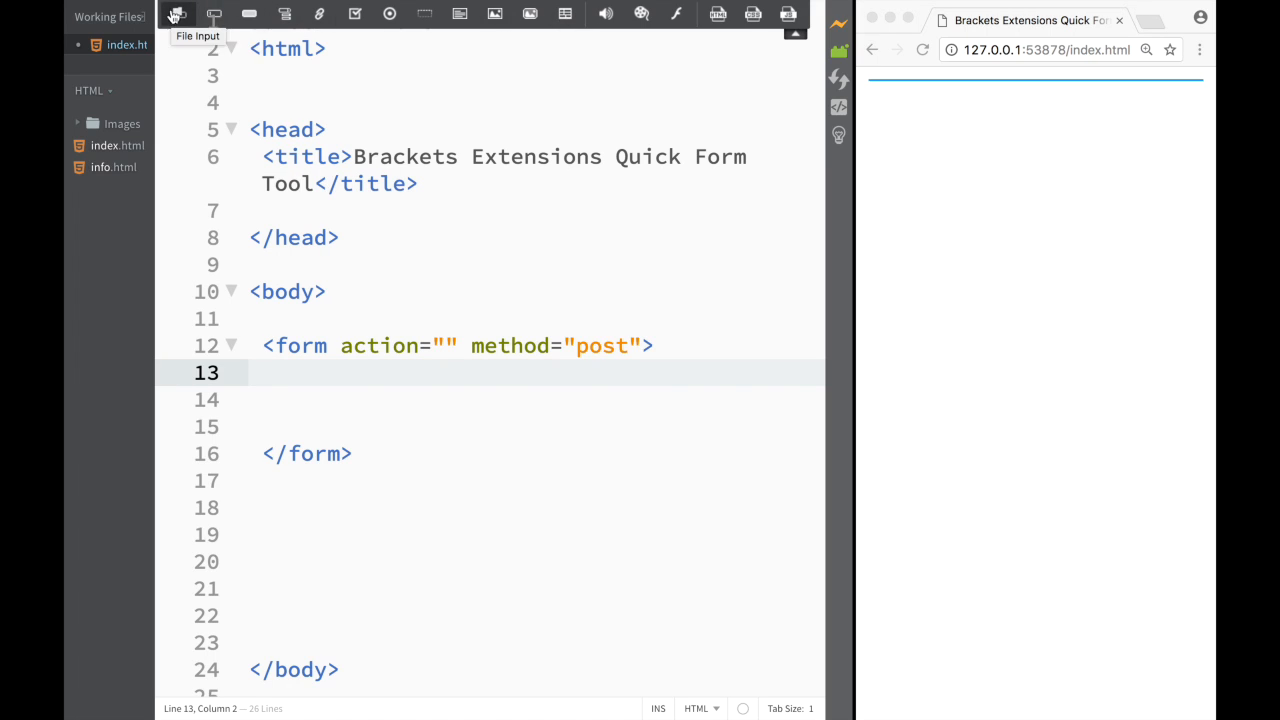
Insert a file input named 'fileinput' on its own line in the form, then begin a <br> tag
click(178, 13)
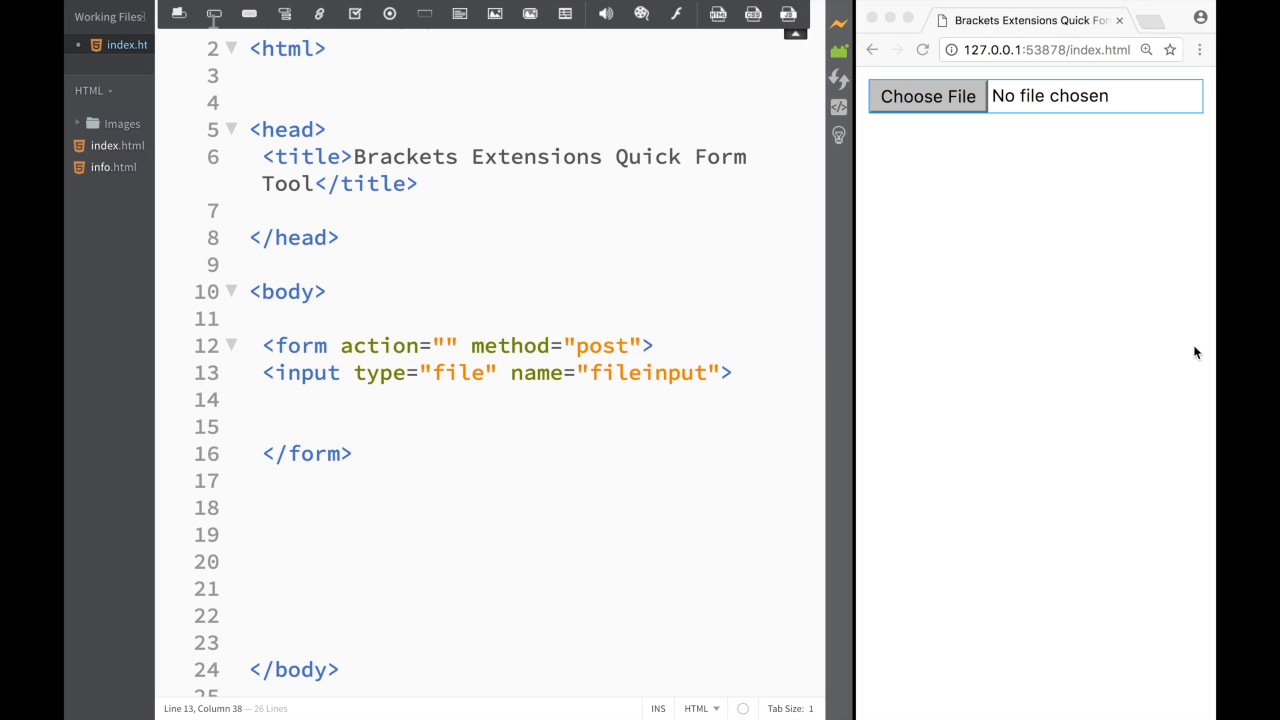
mouse_move(838, 252)
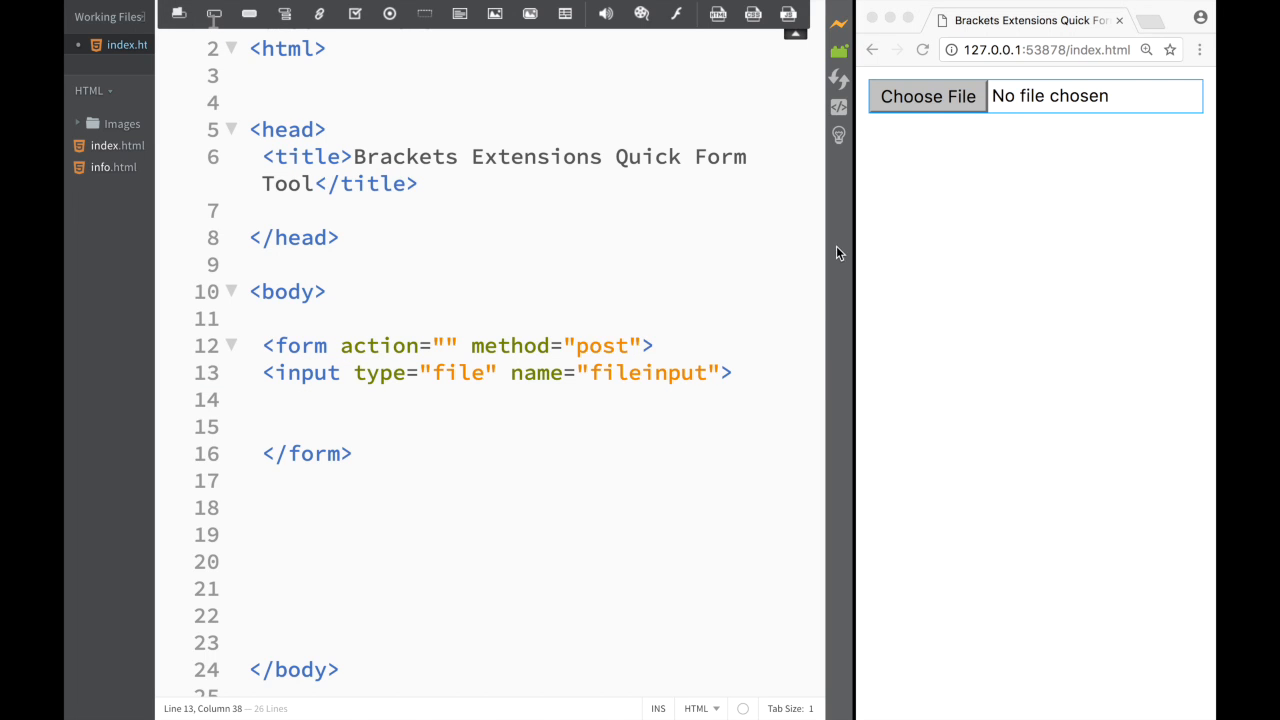
mouse_move(665, 372)
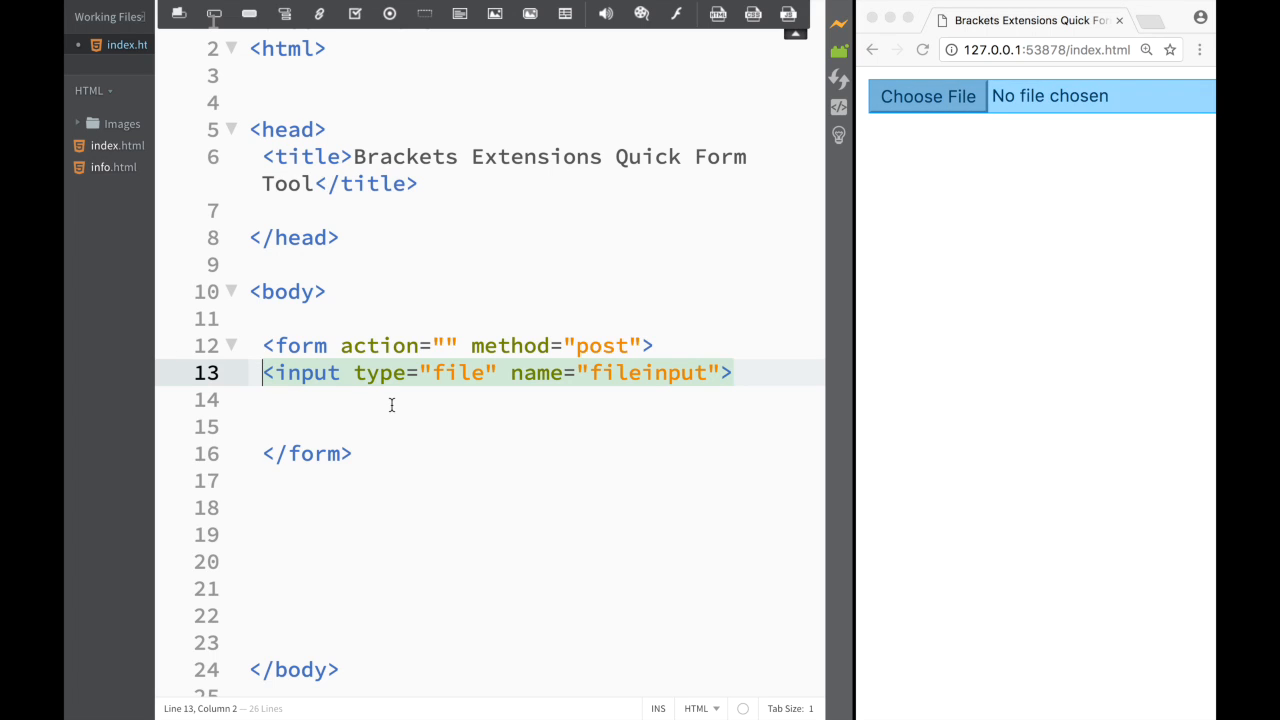
key(Enter)
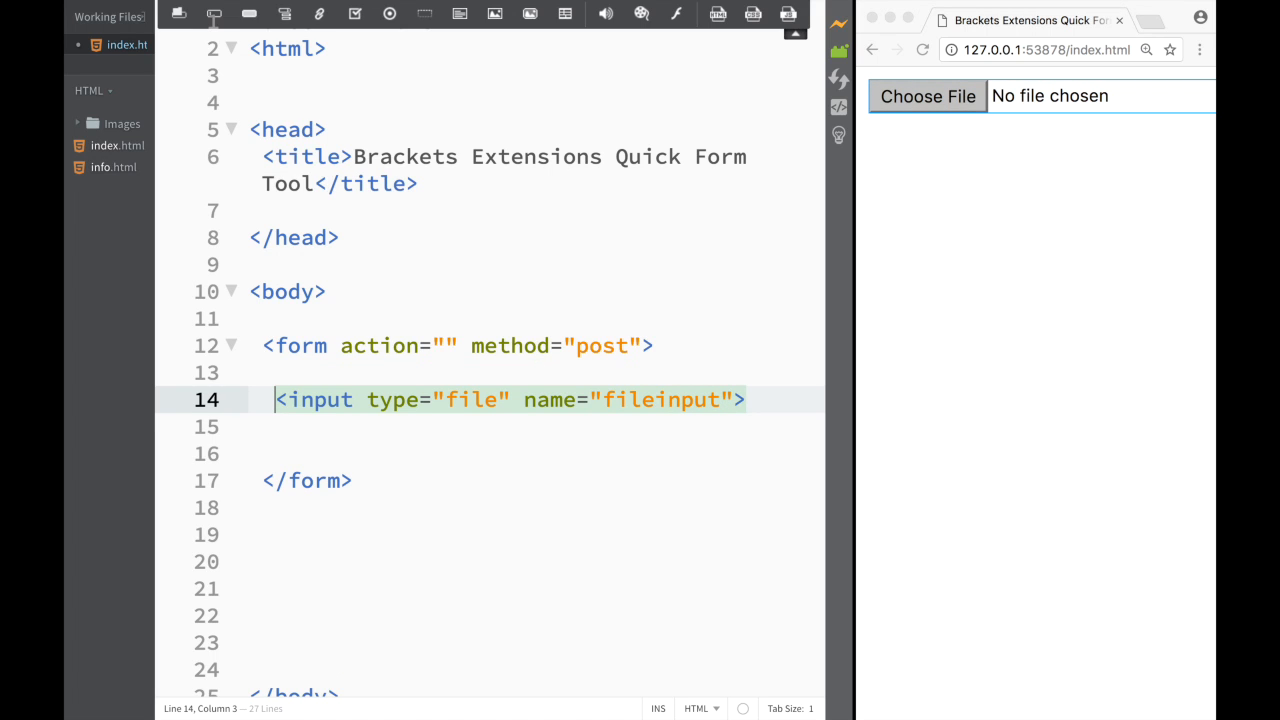
mouse_move(728, 410)
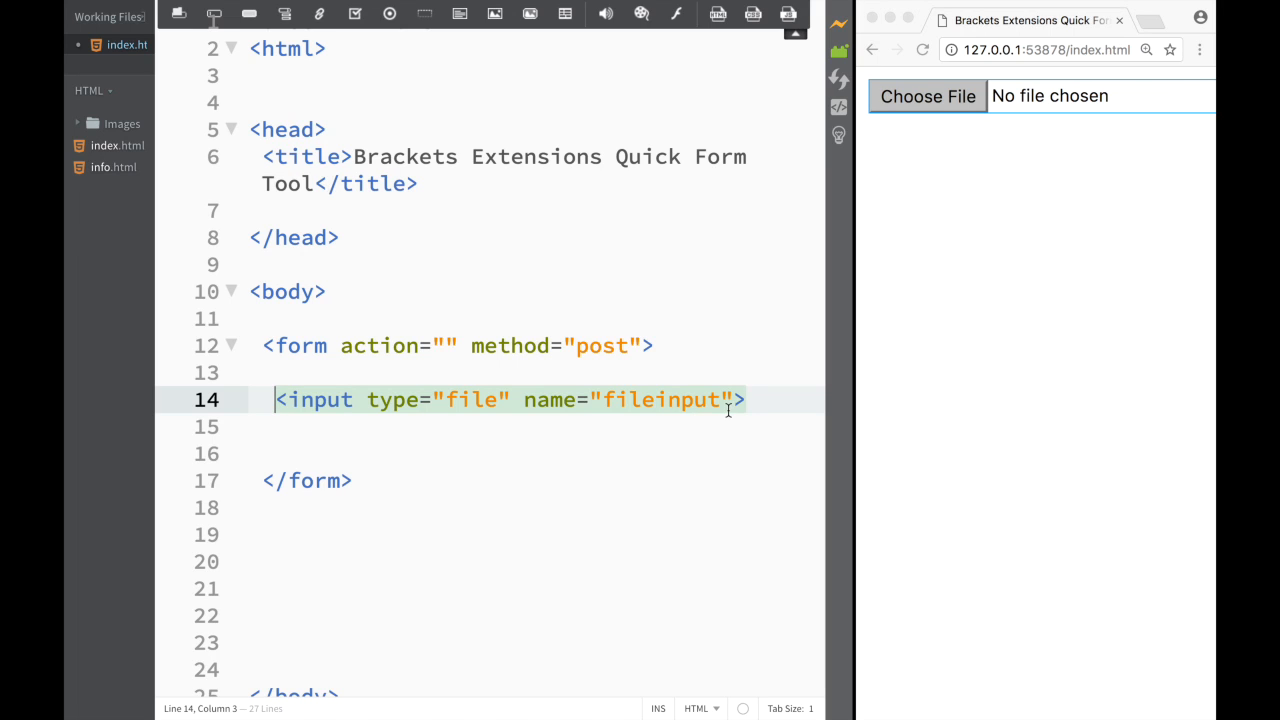
mouse_move(768, 392)
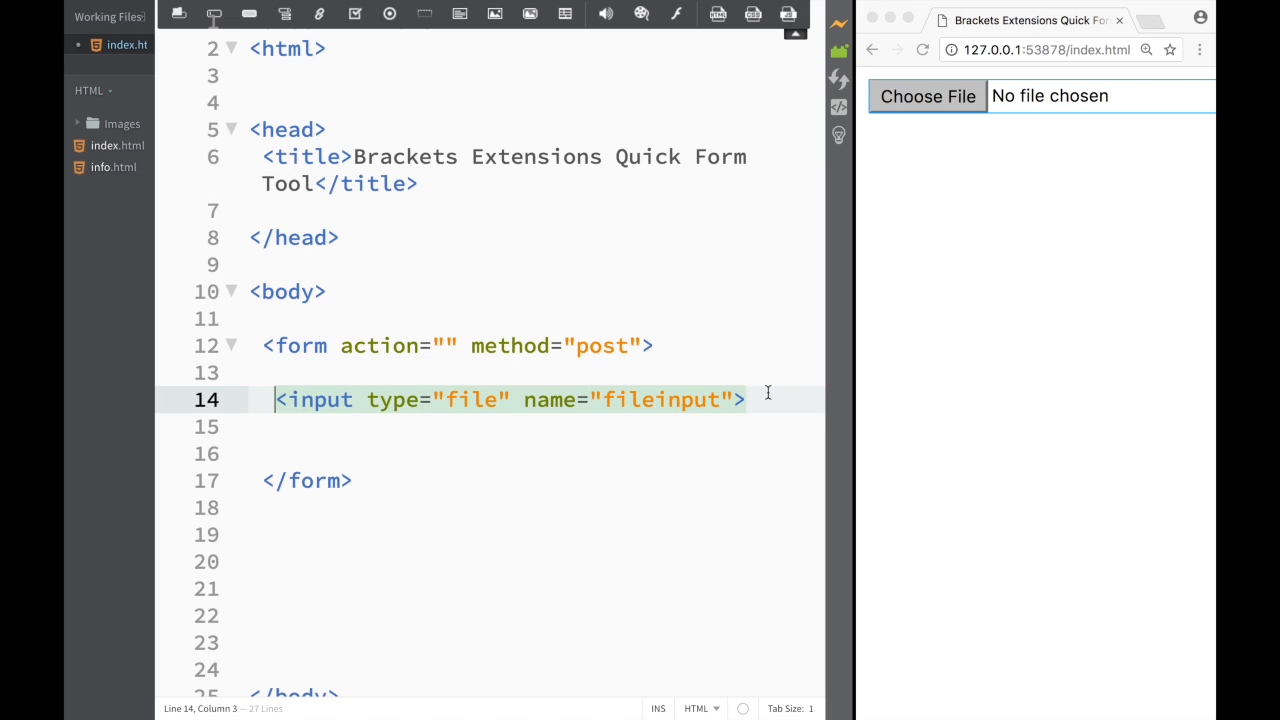
mouse_move(354, 421)
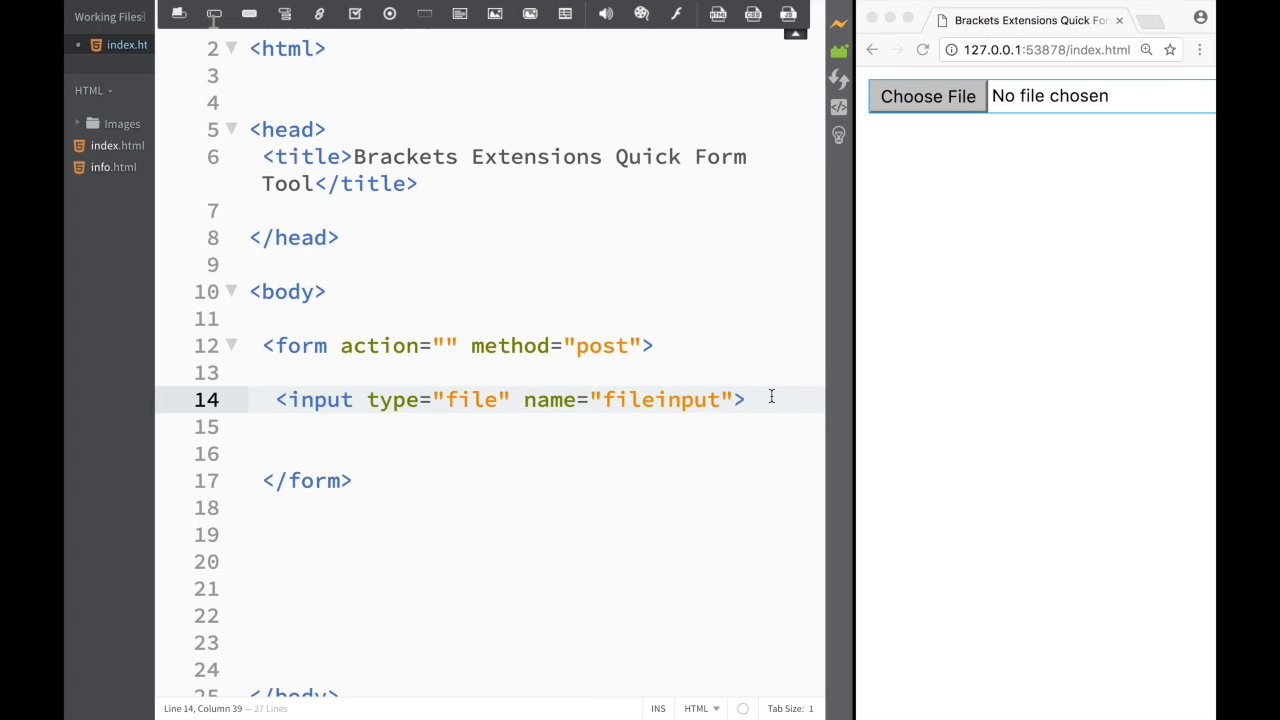
text(<)
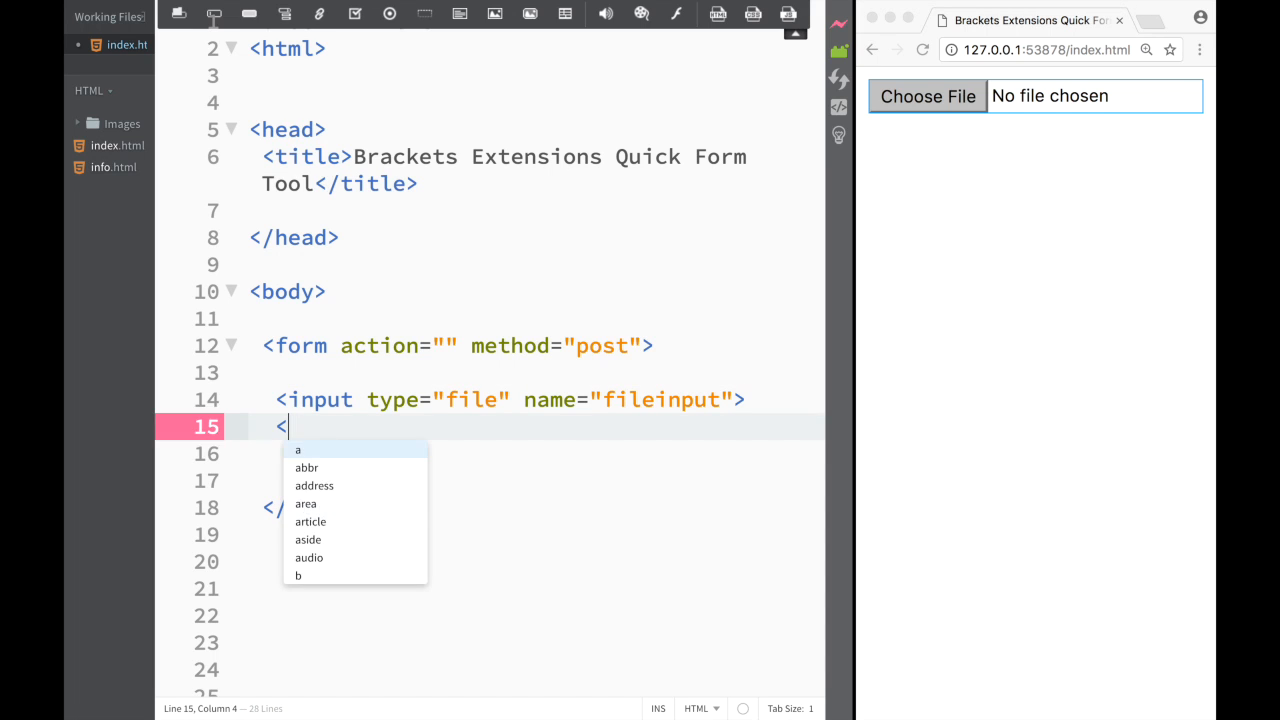
text(br>)
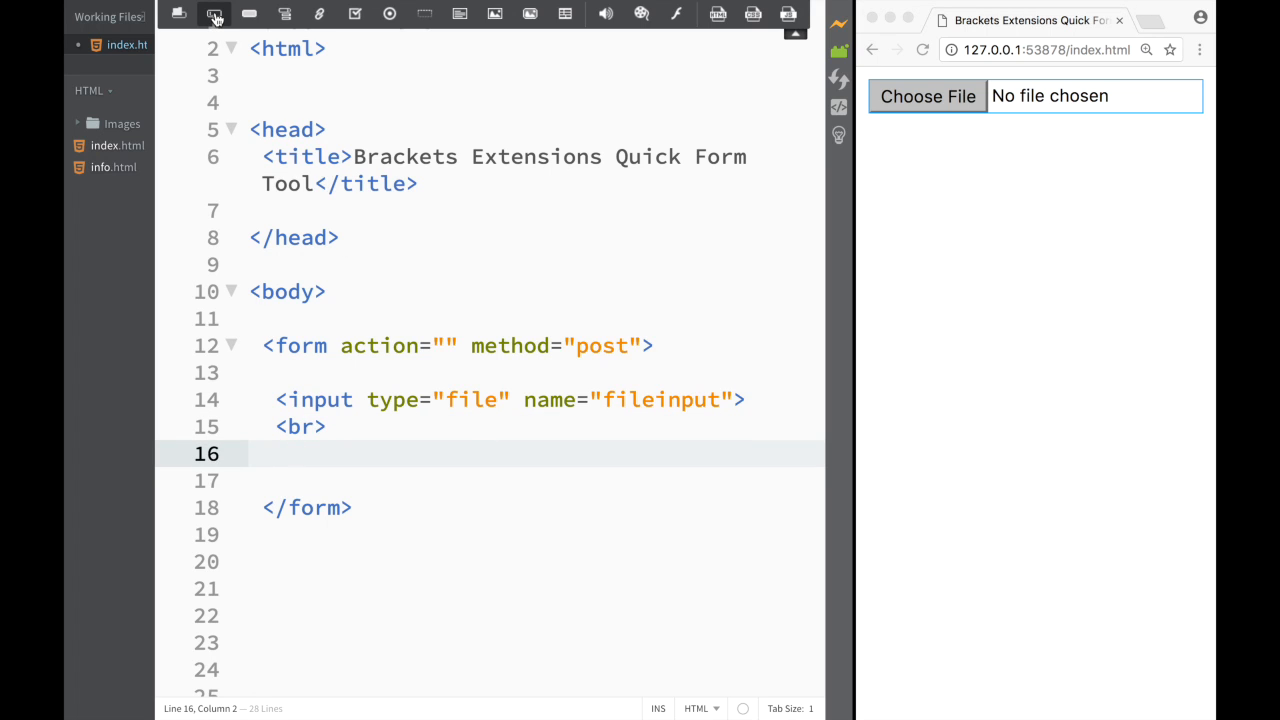
Add a text input named 'textfield' with placeholder 'TextField', followed by a <br>
text(<input type="text" name="textfield" placeholder="TextField">)
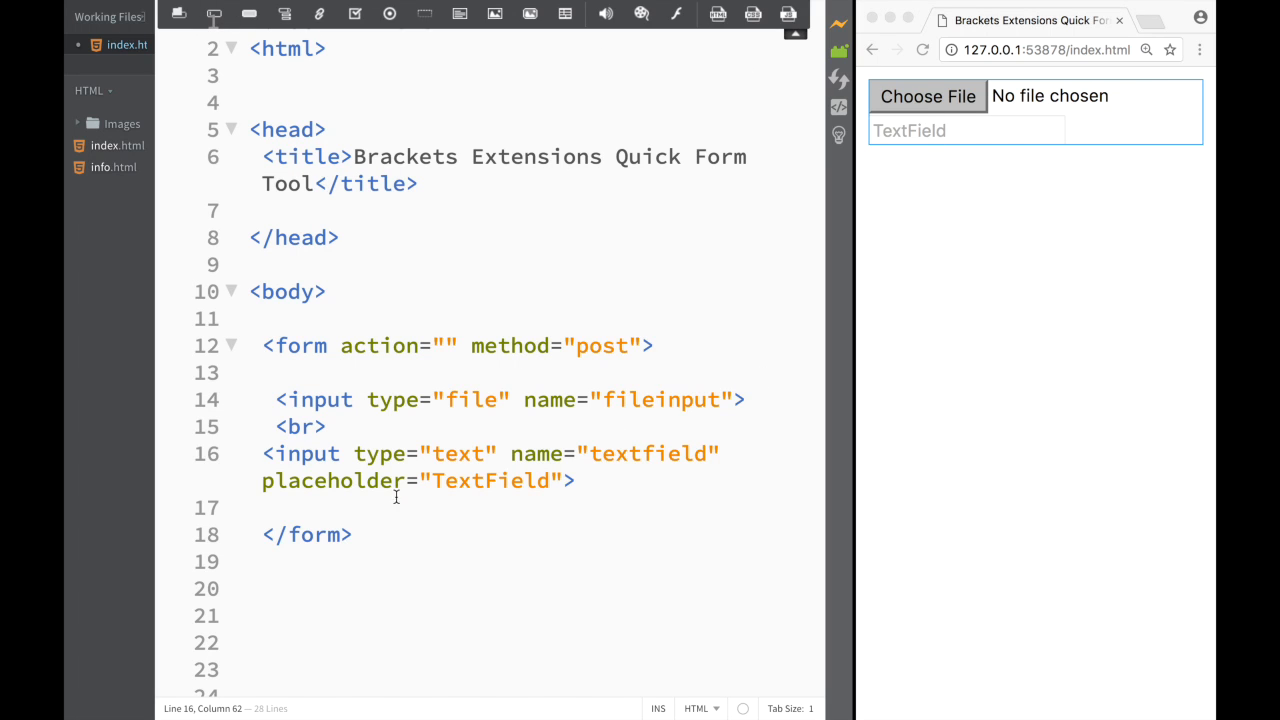
text(<br)
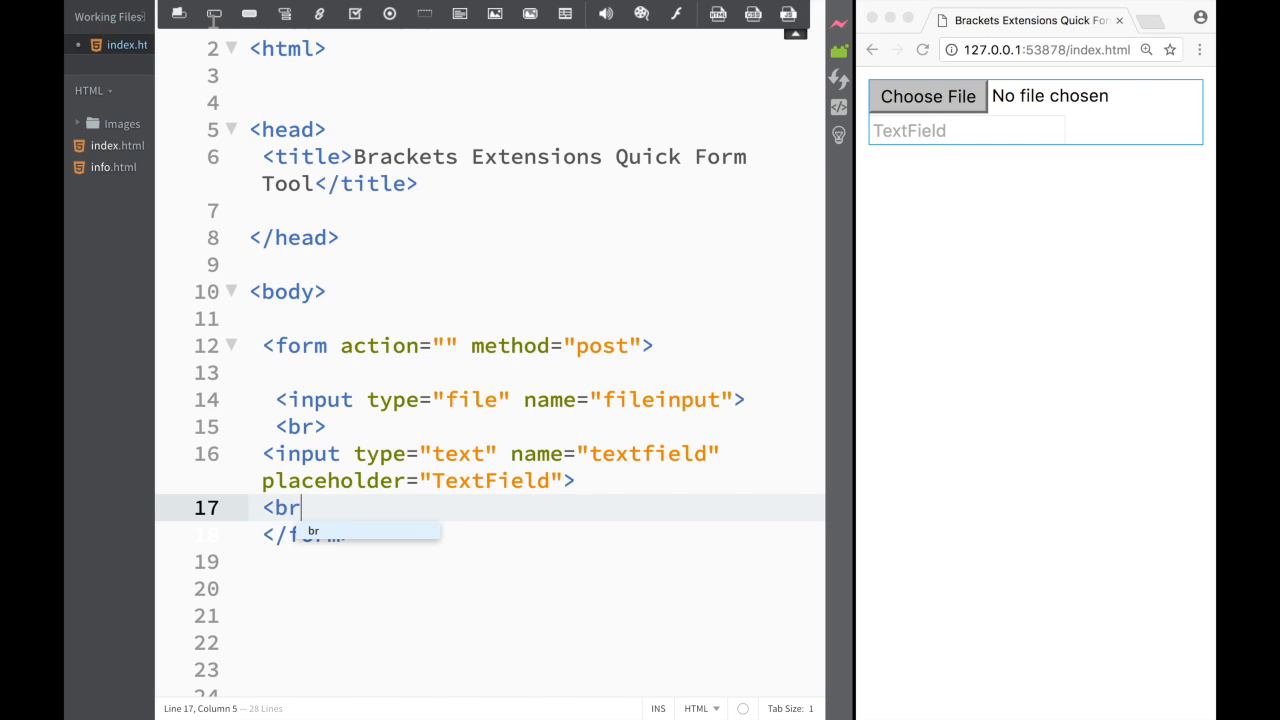
key(Enter)
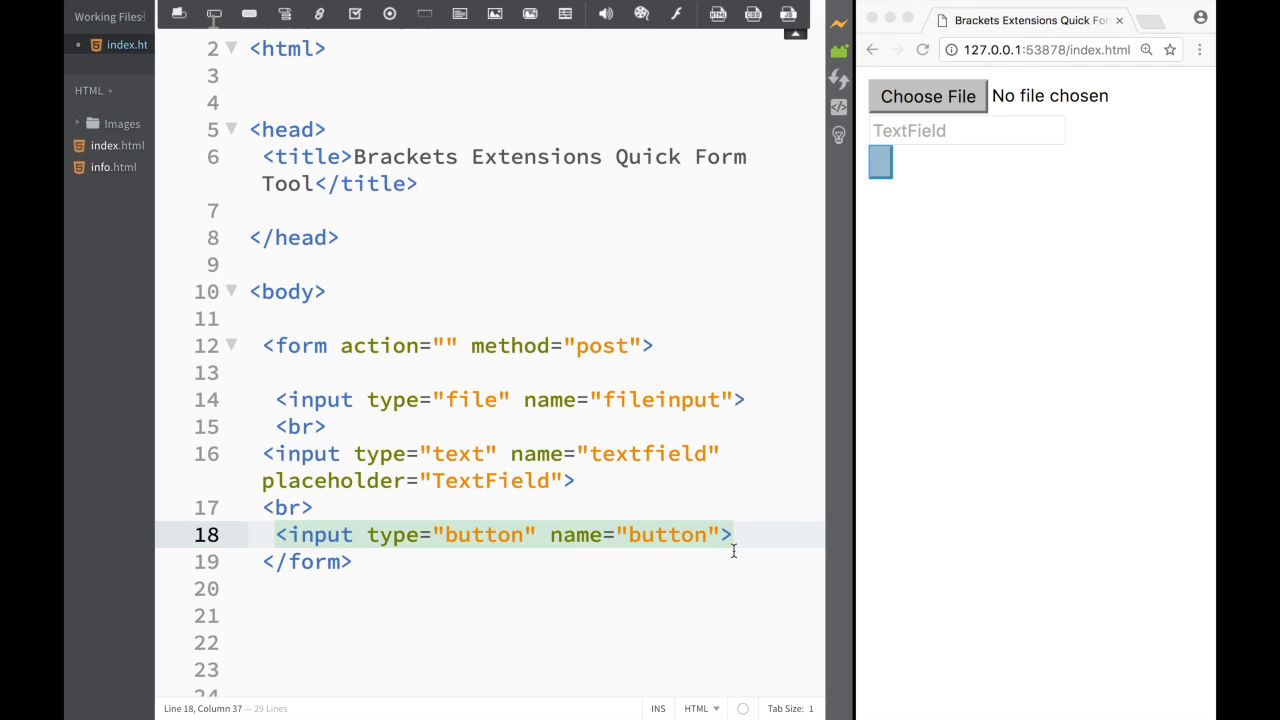
Give the button input value 'button' and start a <br> on the next line
text(value="button)
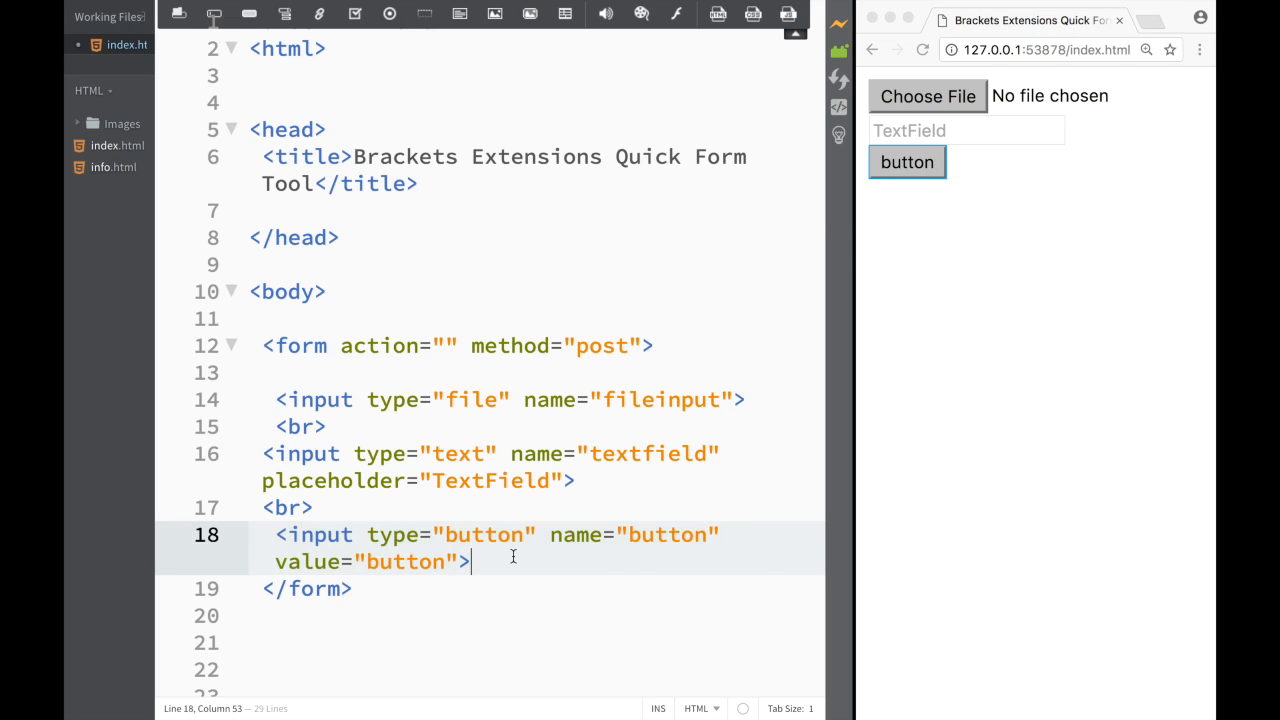
text(<br>)
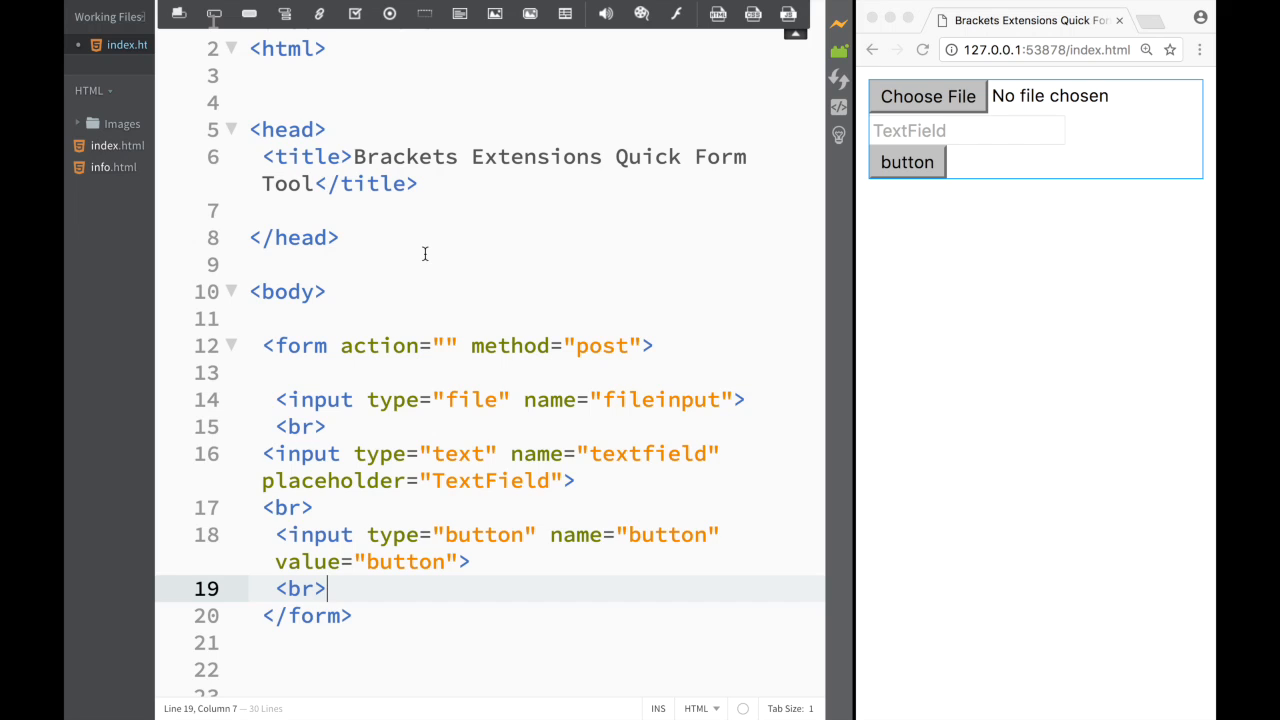
mouse_move(320, 52)
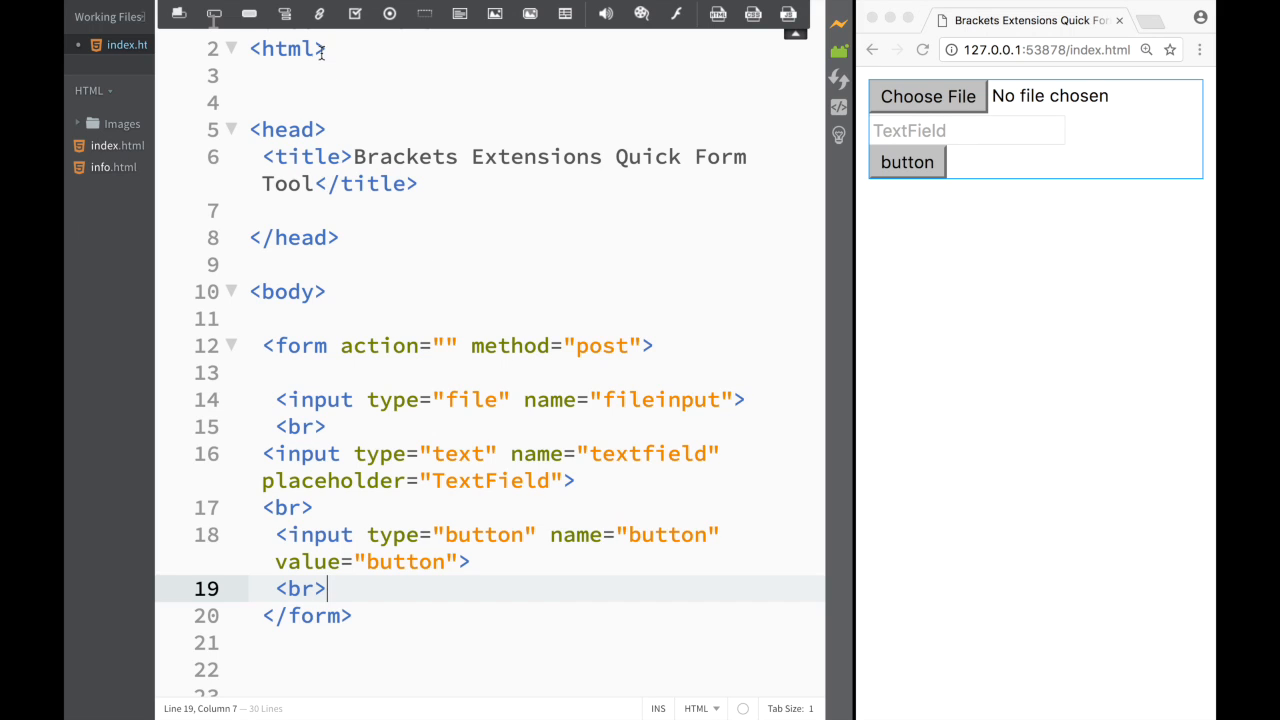
mouse_move(319, 14)
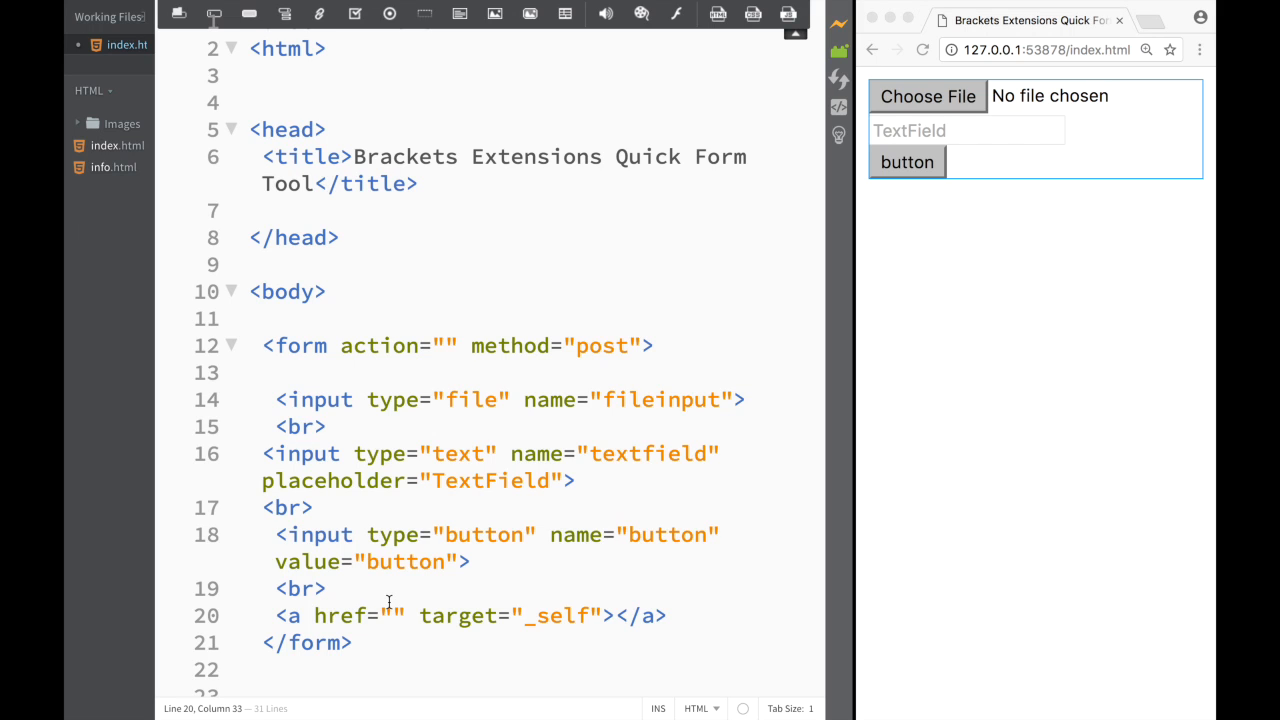
mouse_move(434, 582)
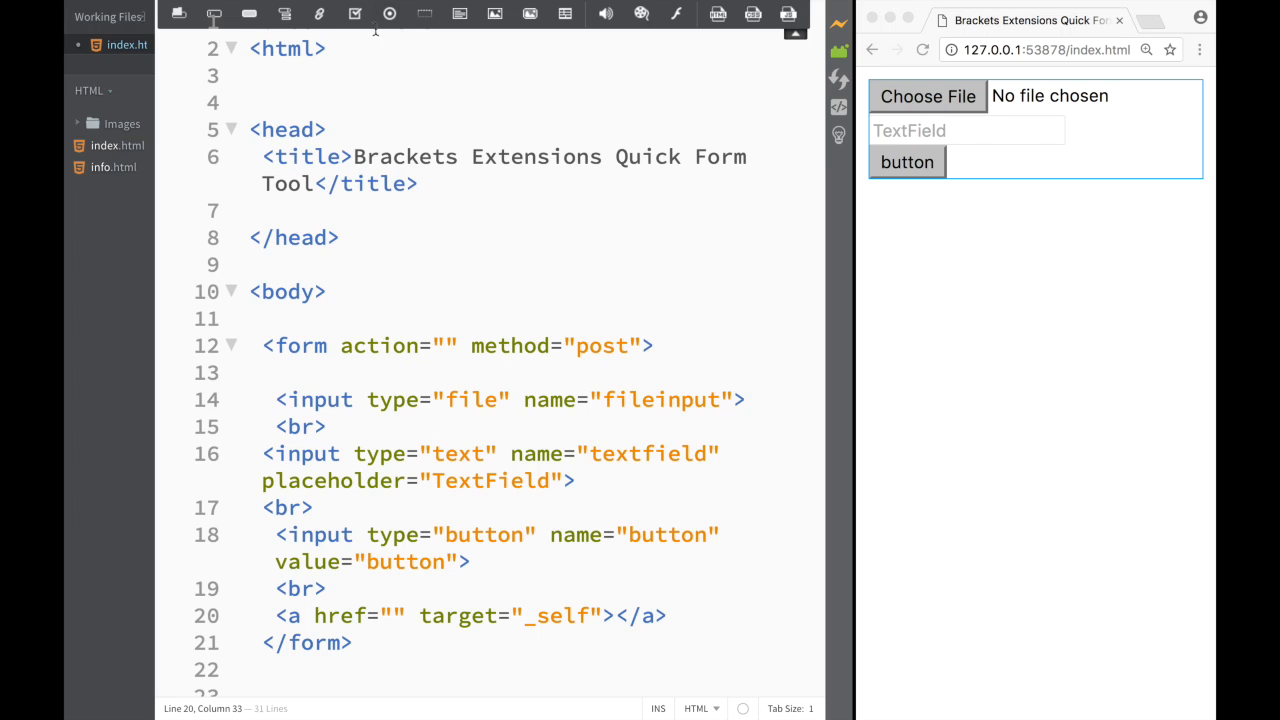
mouse_move(389, 13)
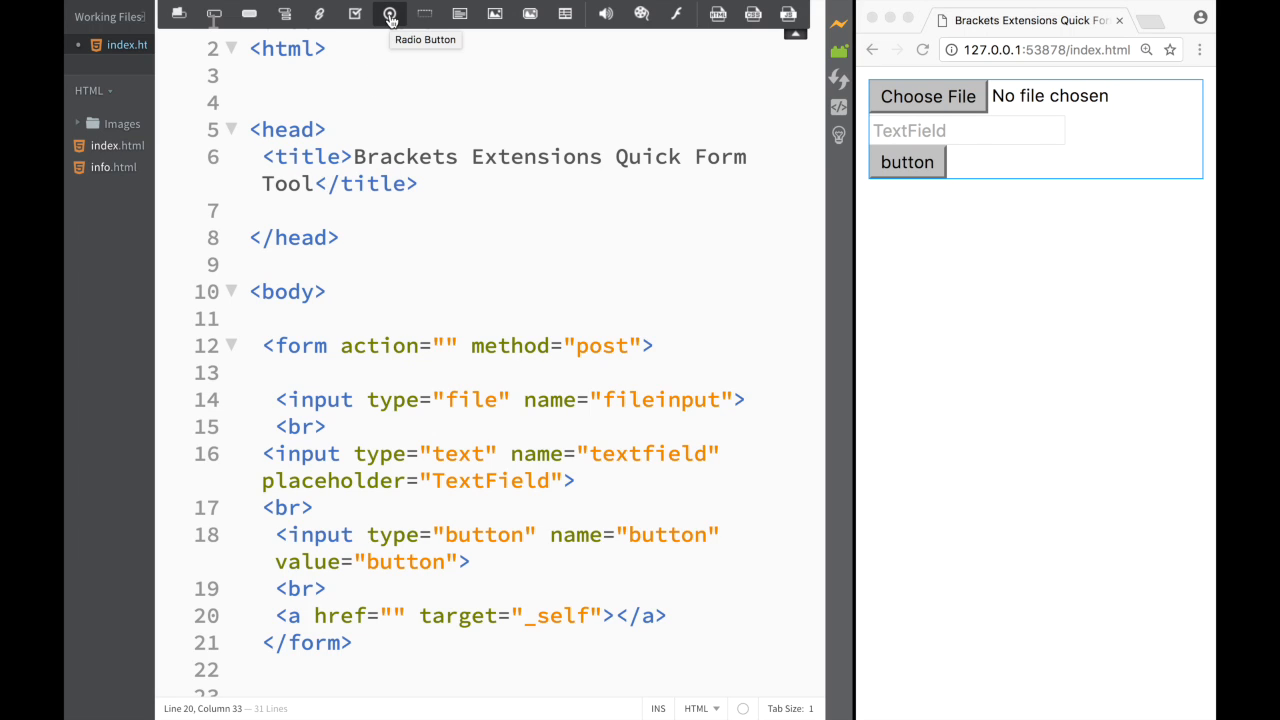
Add a line break and <input type="radio" name="radio1"> after the link
text(b)
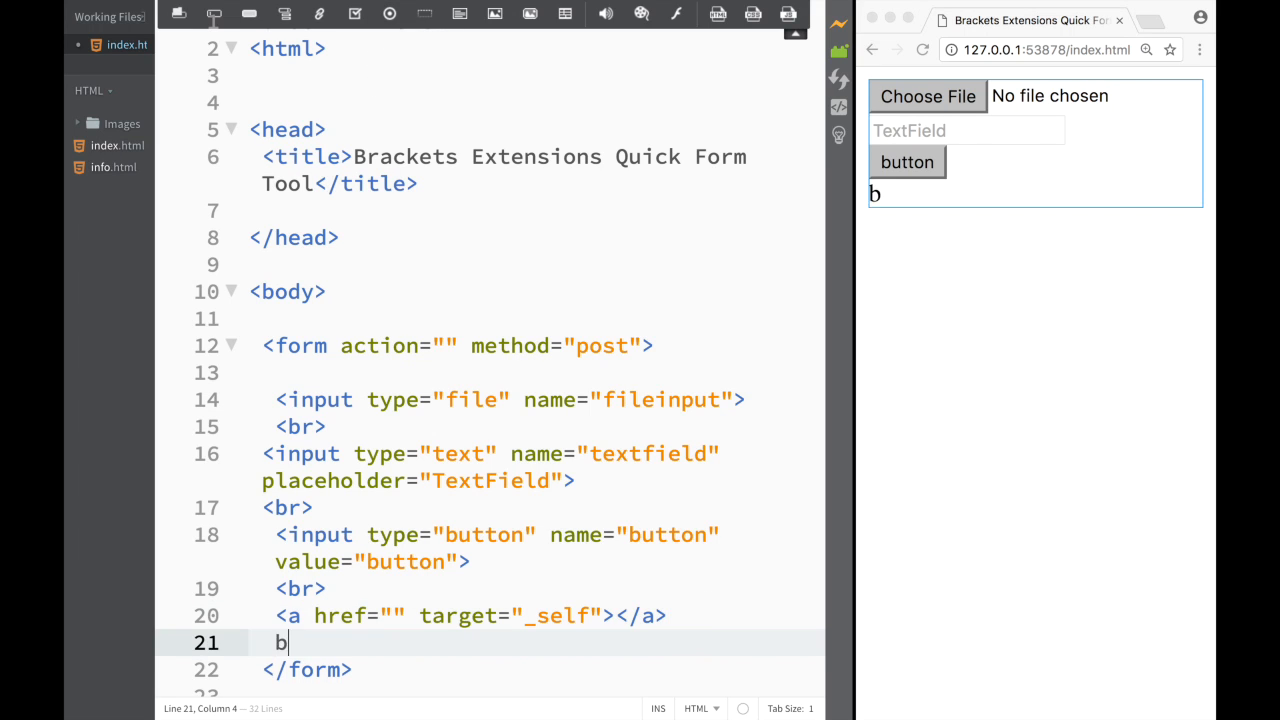
key(backspace)
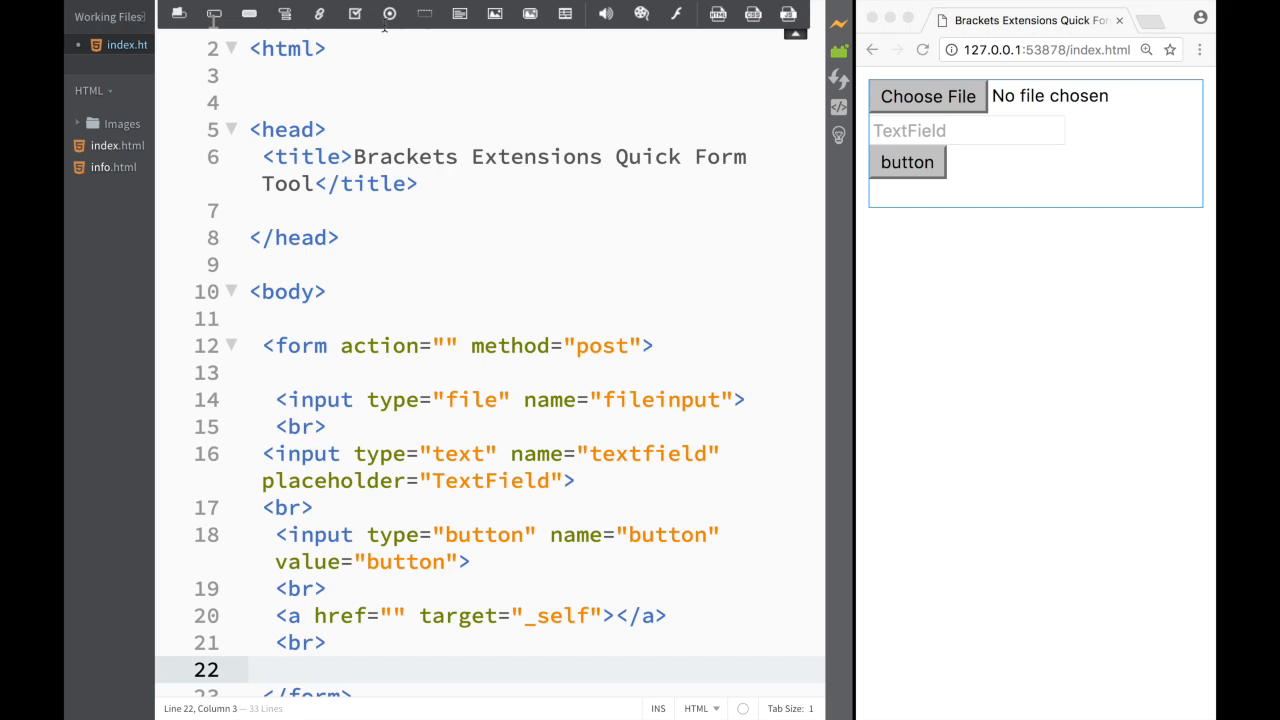
text(<input type="radio" name="radio1">)
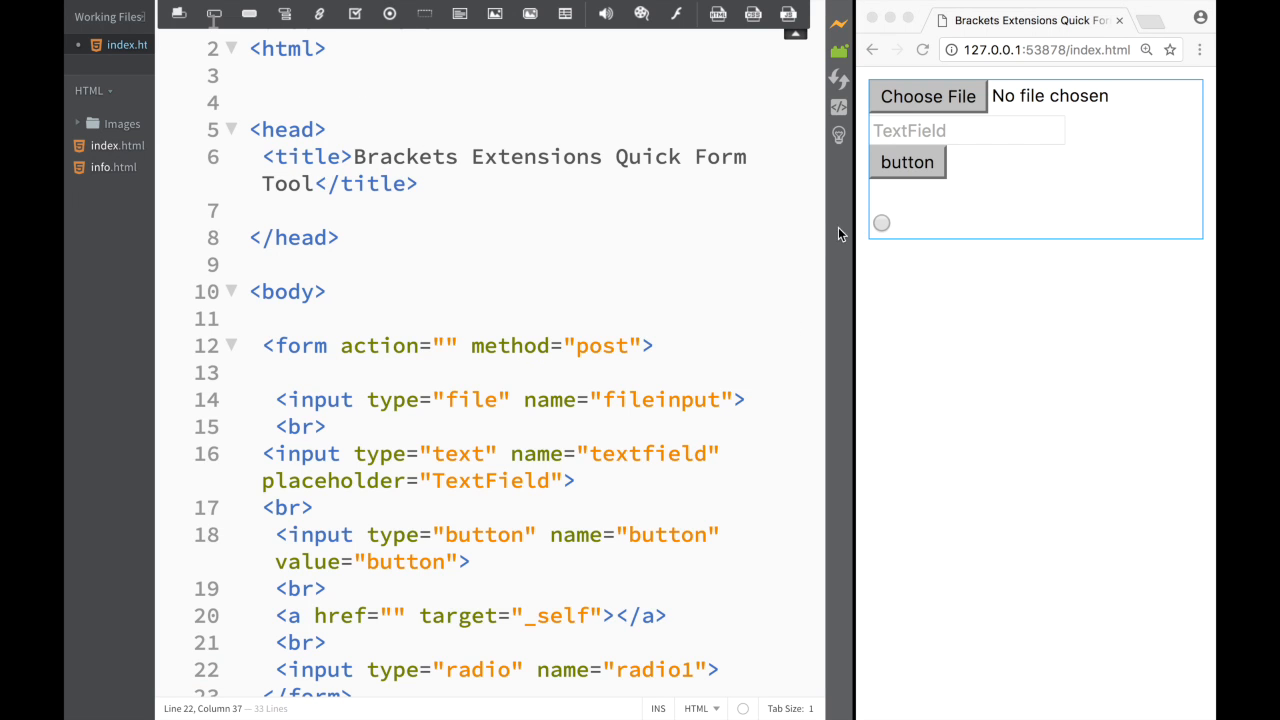
scroll(down, 3)
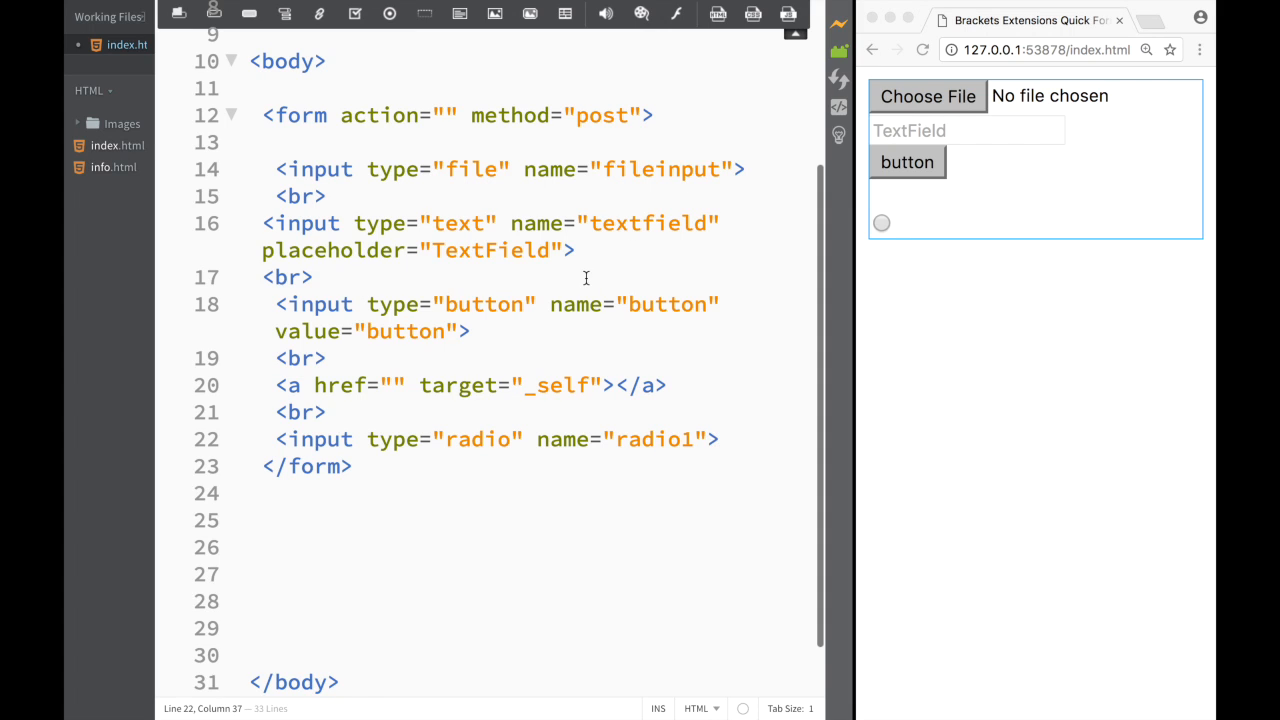
mouse_move(565, 238)
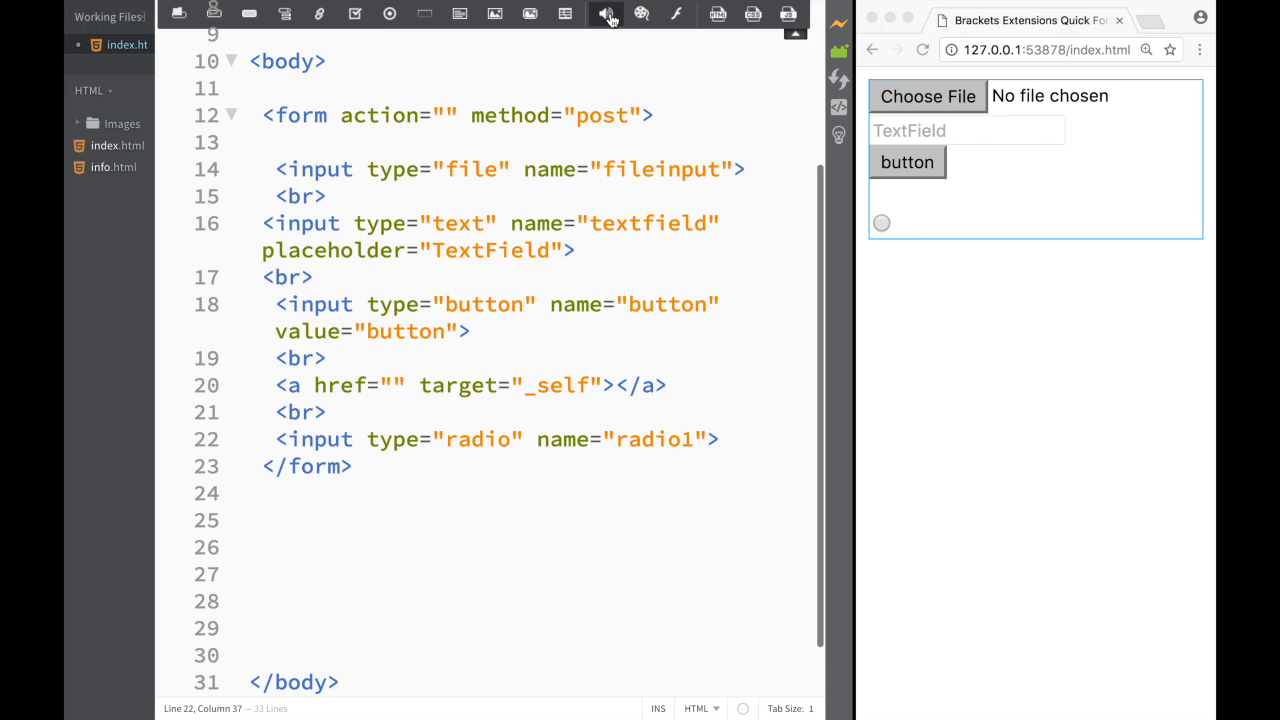
mouse_move(674, 13)
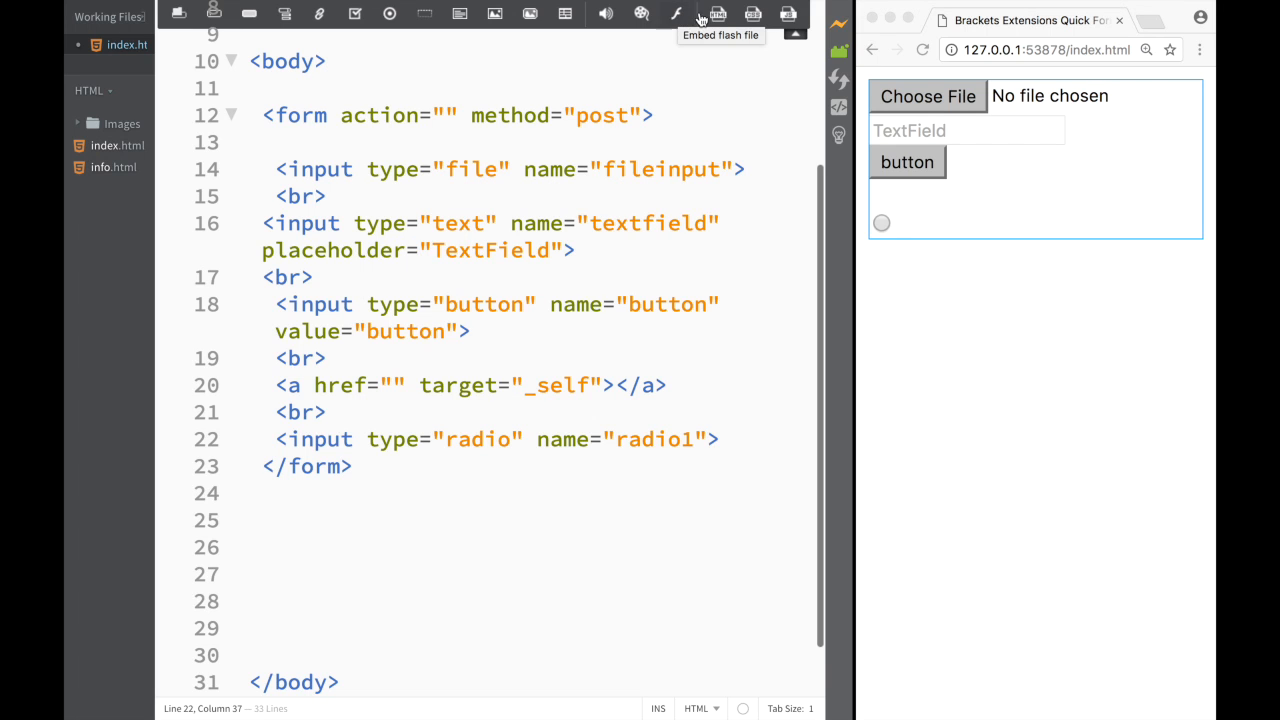
mouse_move(720, 63)
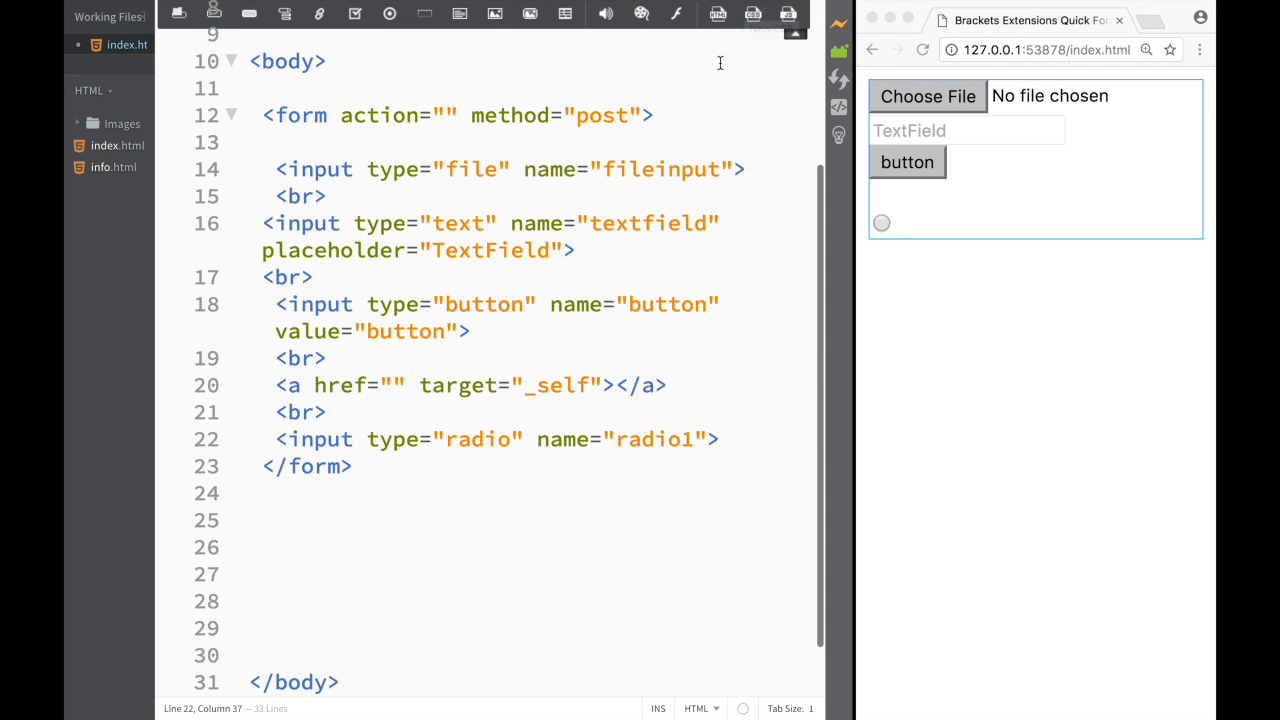
mouse_move(753, 14)
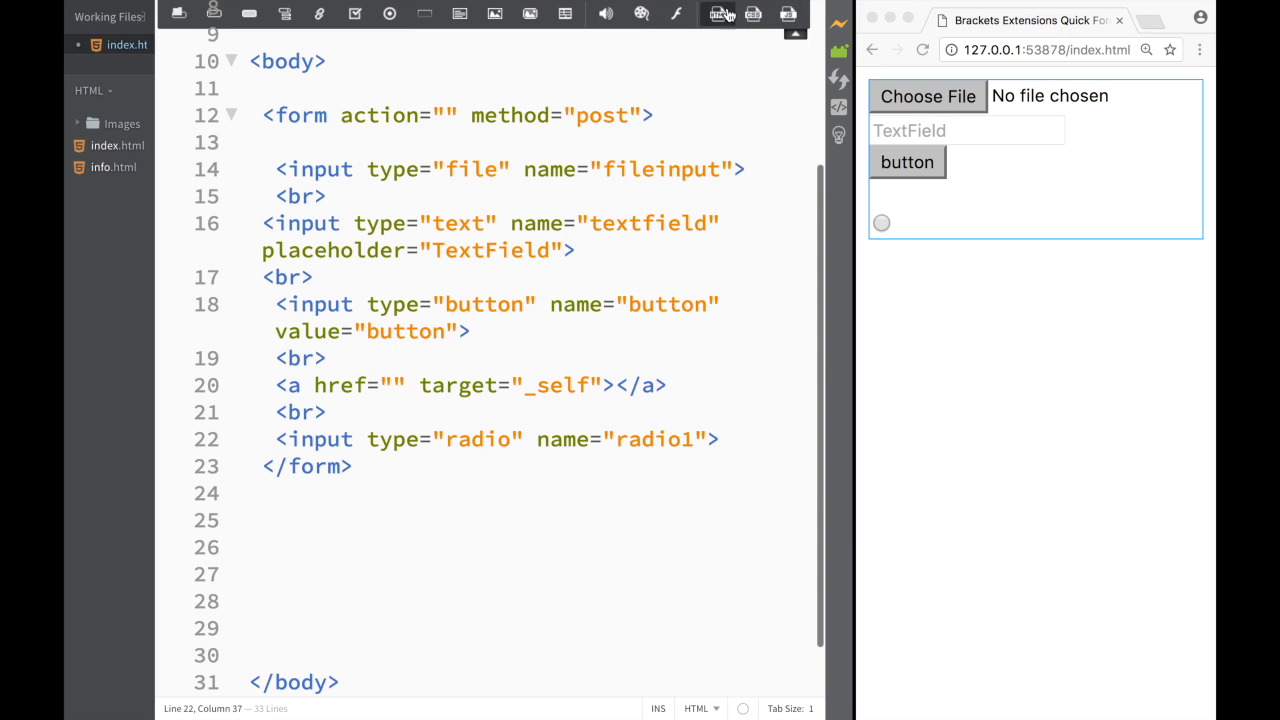
mouse_move(718, 13)
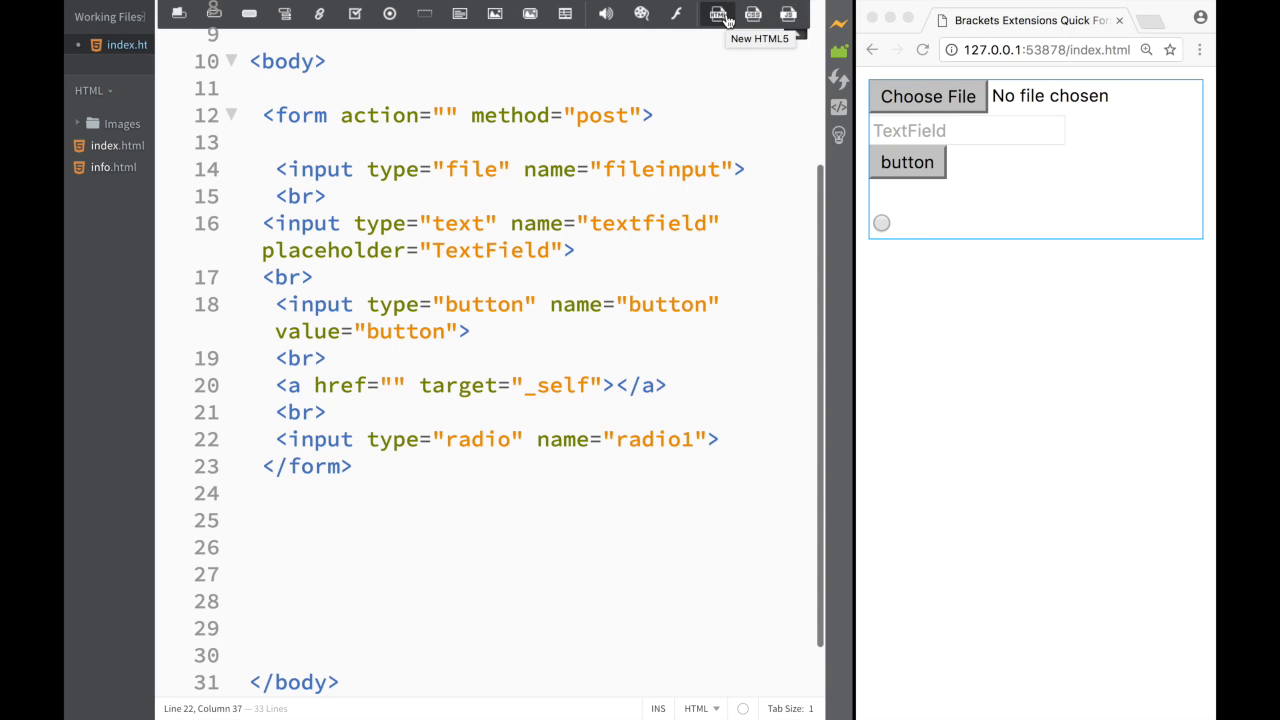
mouse_move(718, 14)
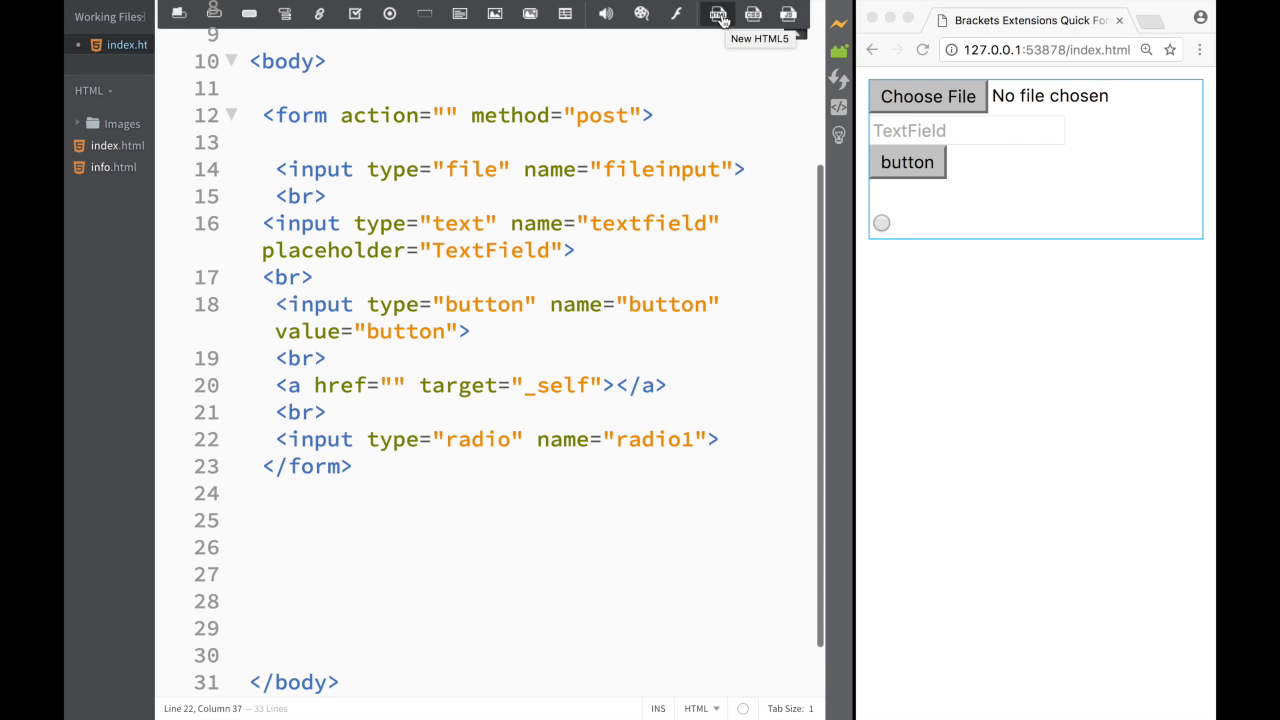
Open an untitled HTML5 template with UTF-8 charset, title and empty body
click(717, 13)
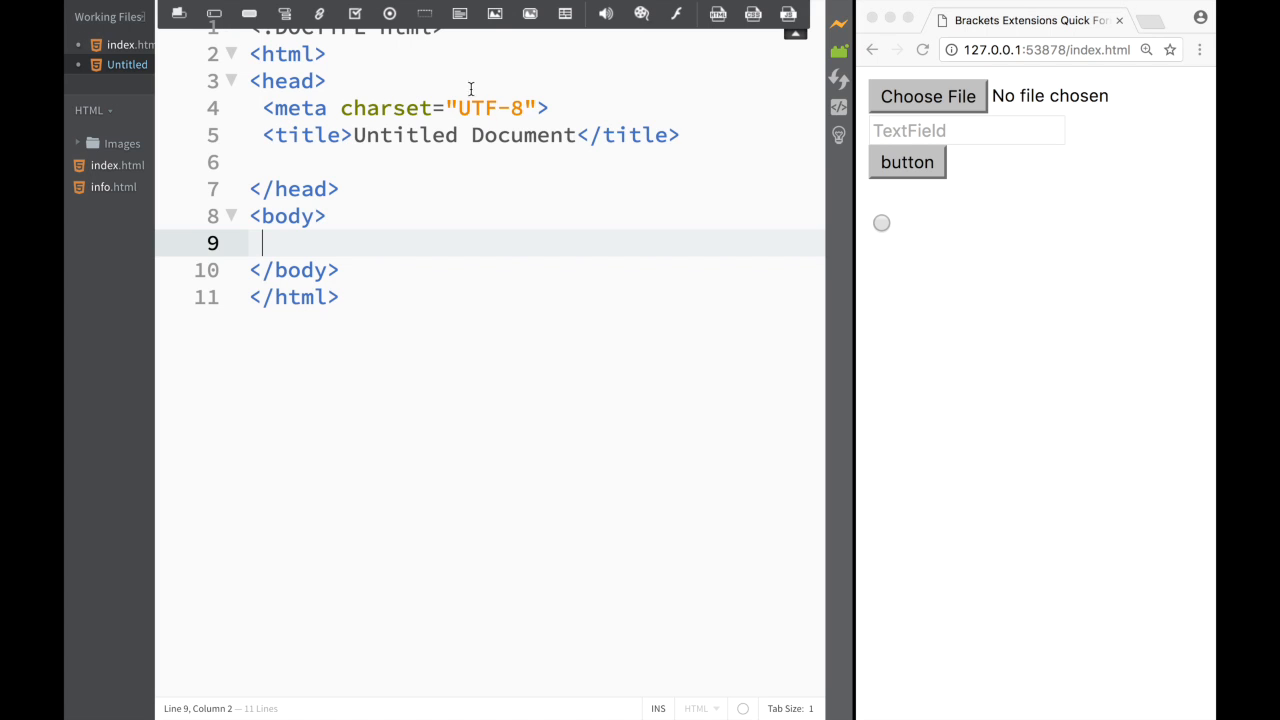
mouse_move(288, 233)
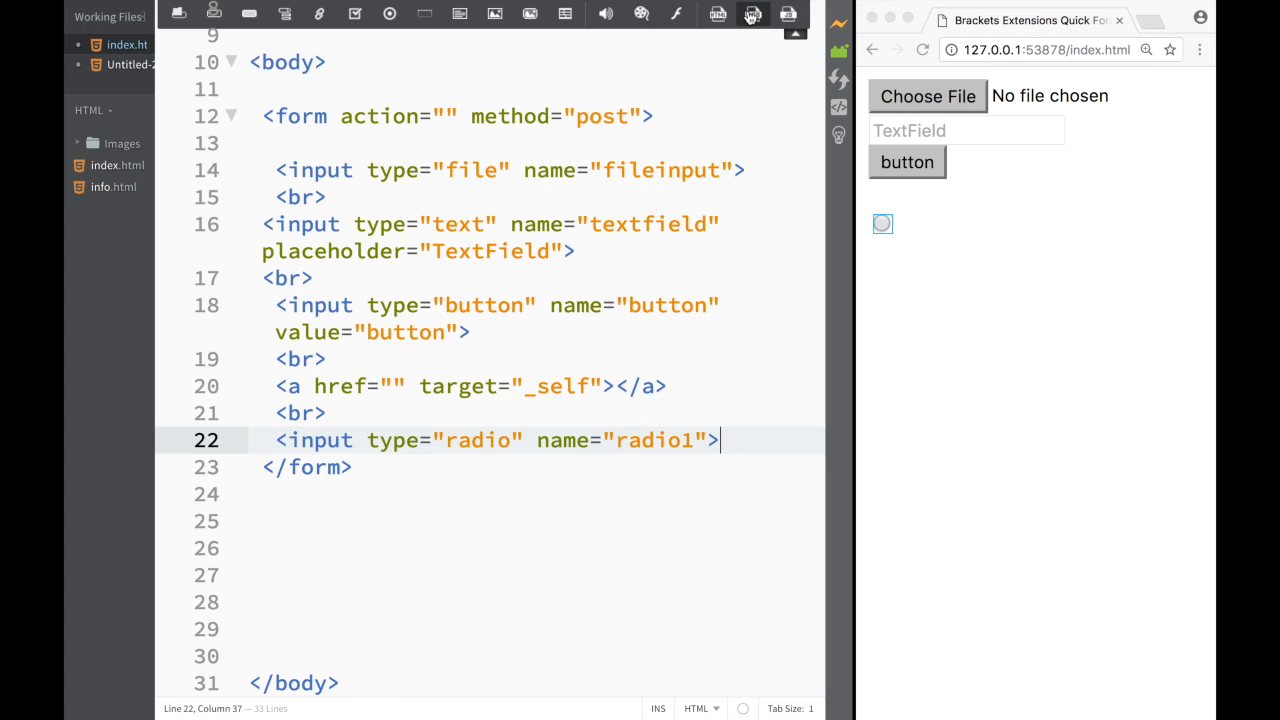
mouse_move(752, 14)
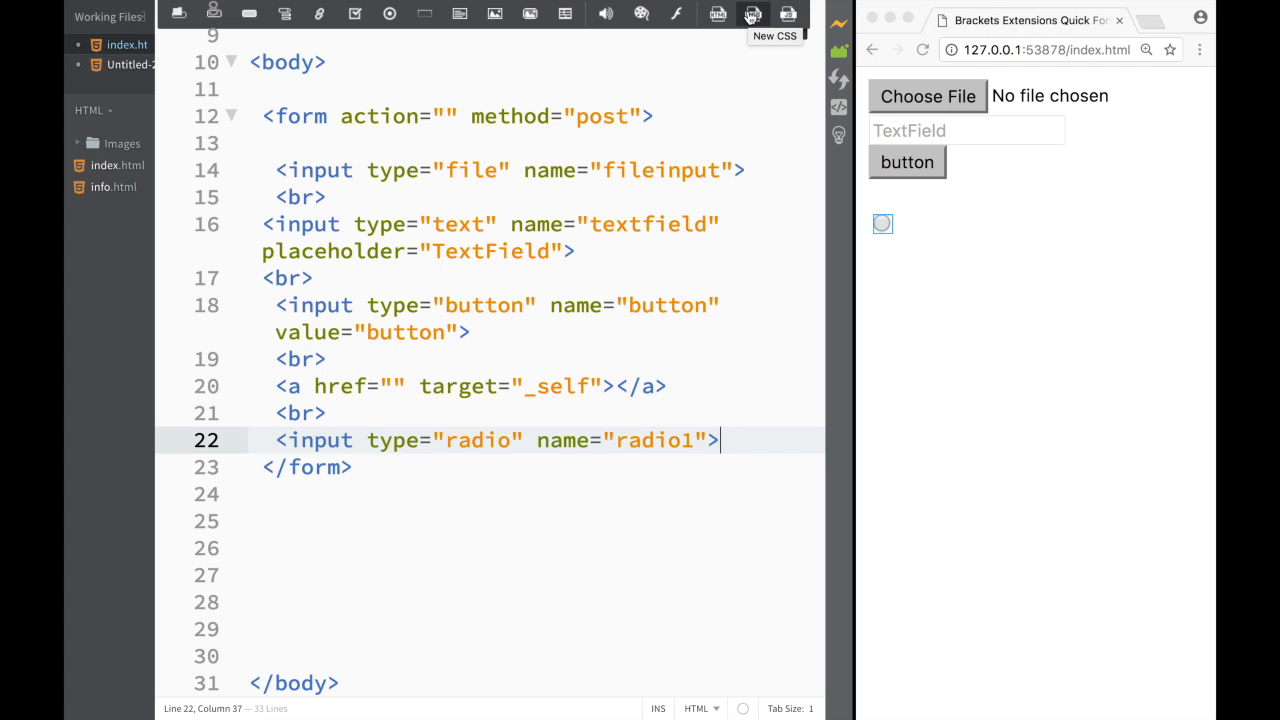
mouse_move(788, 14)
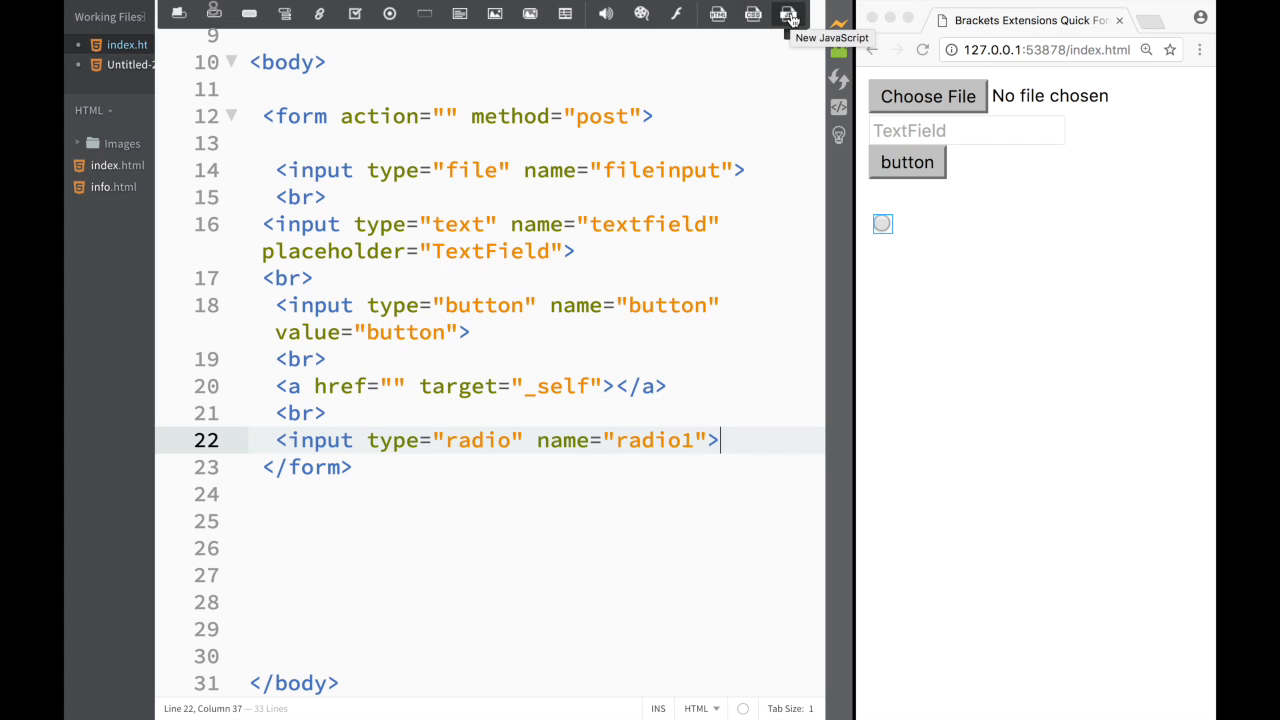